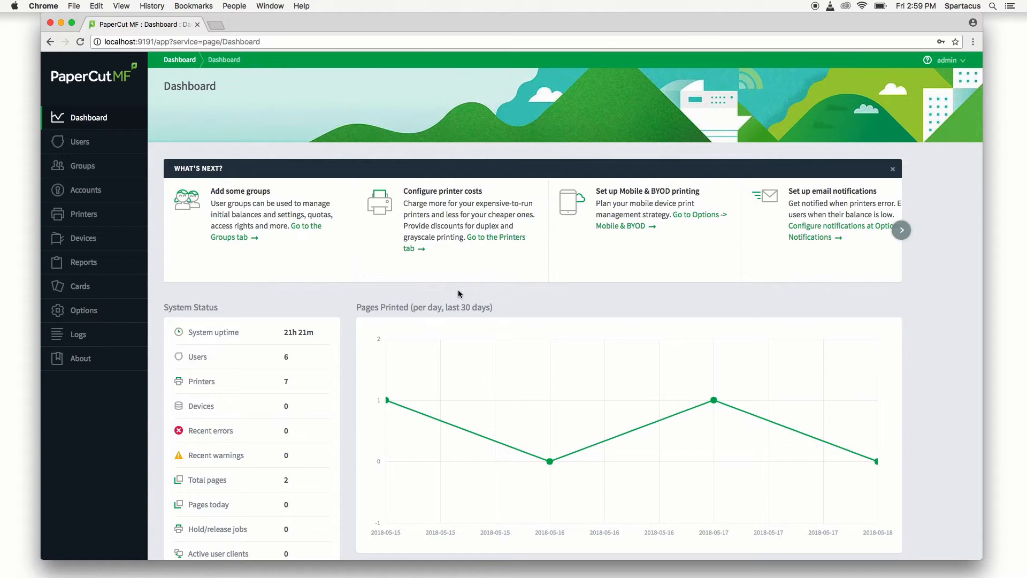
Open the Adam_Canon printer's details from the Printer List and scroll to its settings.
click(83, 214)
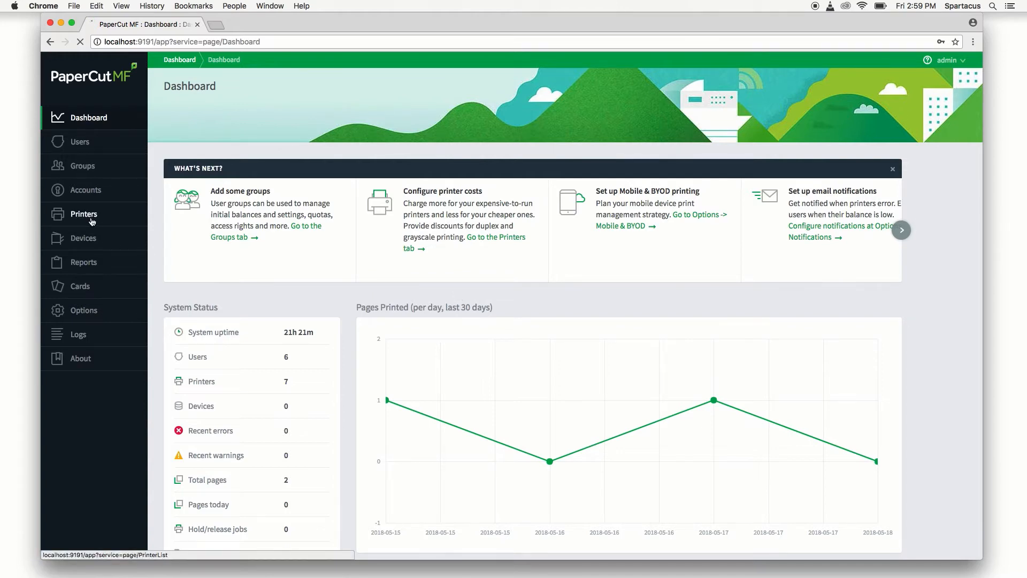
click(84, 214)
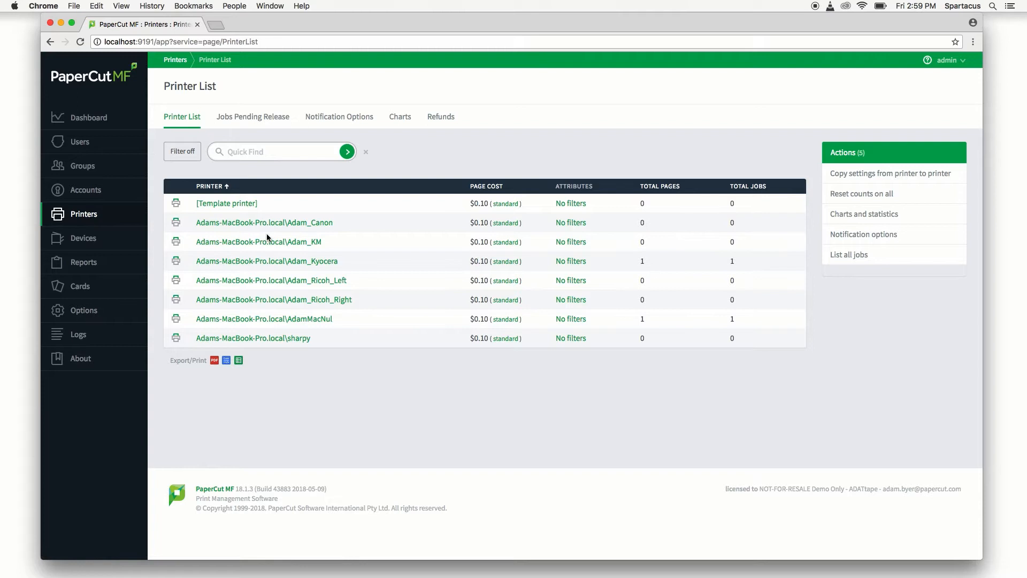
click(264, 223)
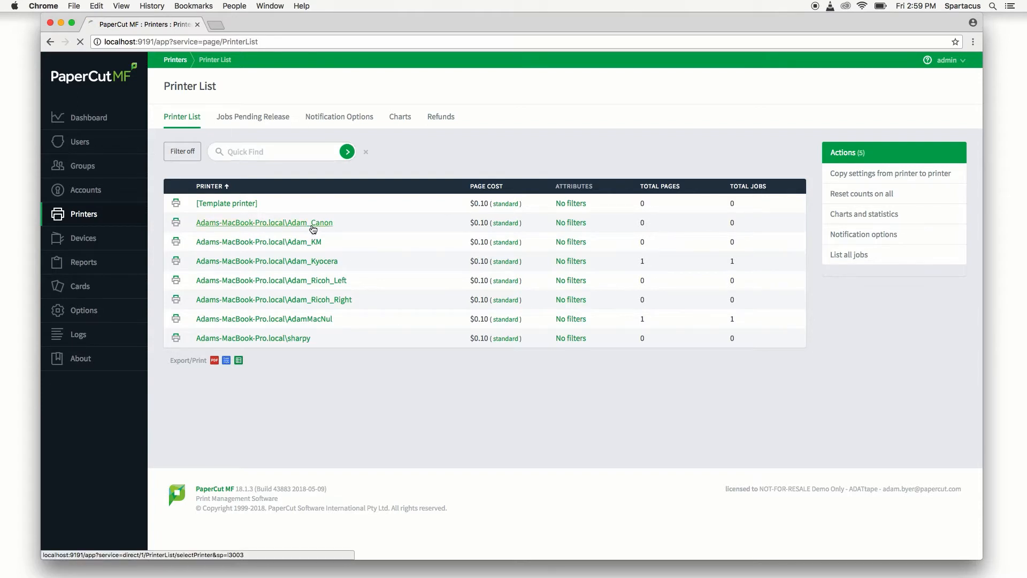
click(265, 223)
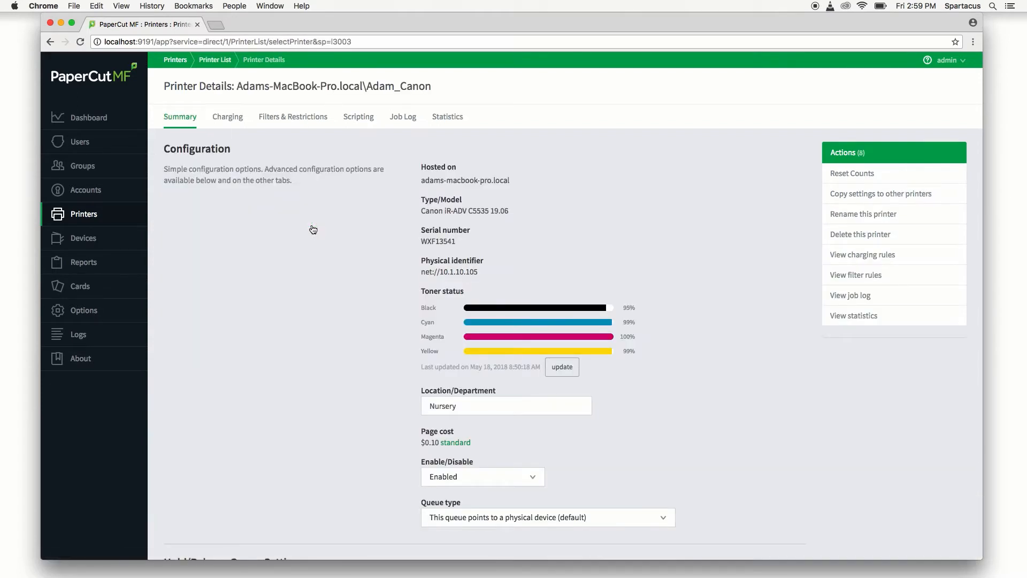
scroll(down, 3)
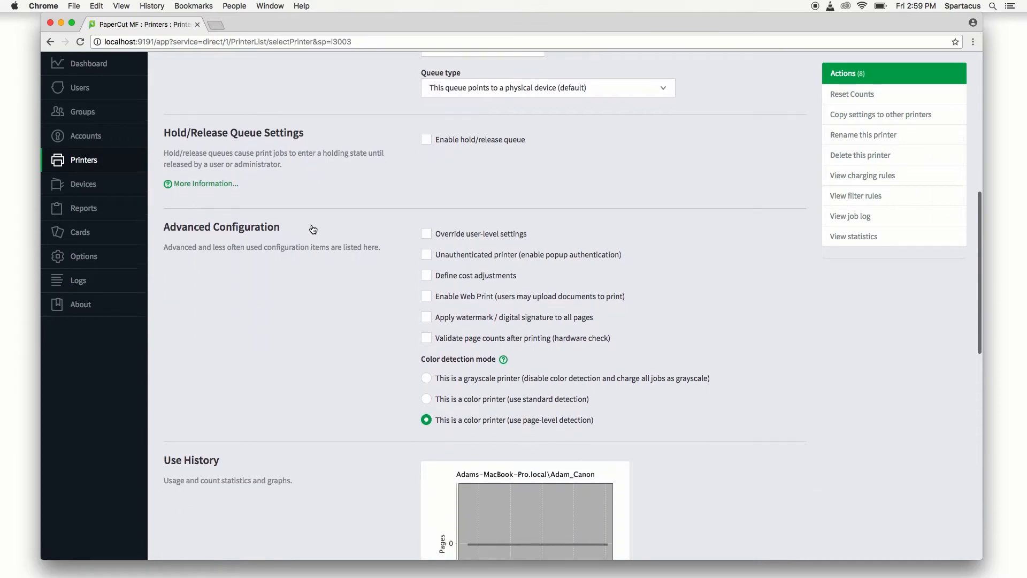
Create a new 'Location :Building1' group for Adam_Canon and save the printer.
scroll(down, 3)
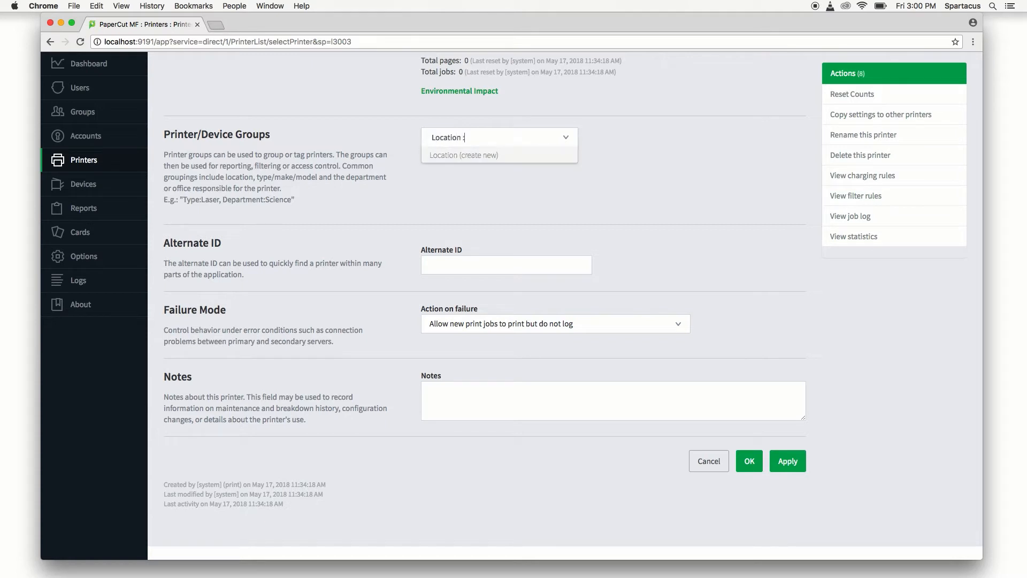
text(Building1)
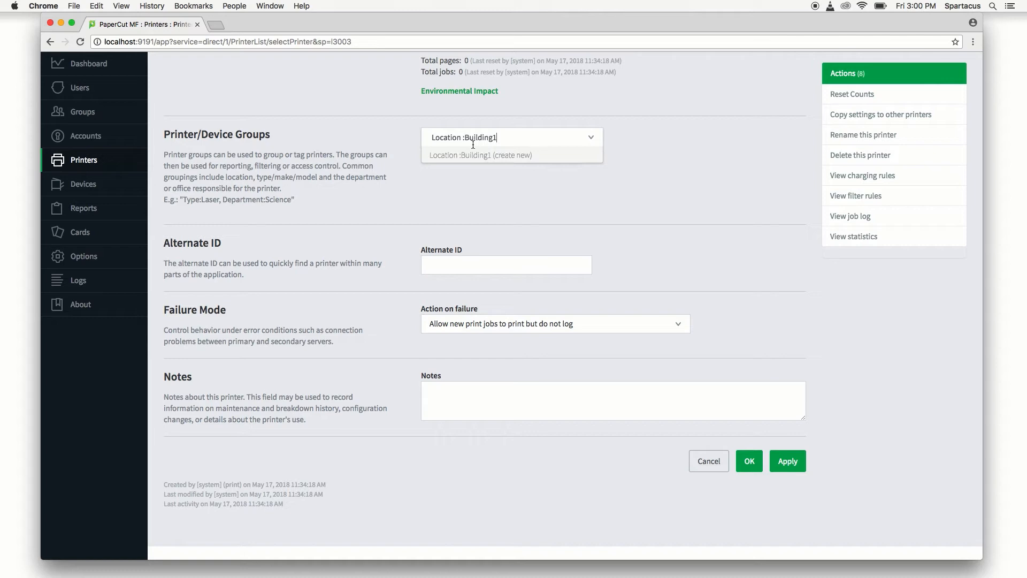
click(480, 154)
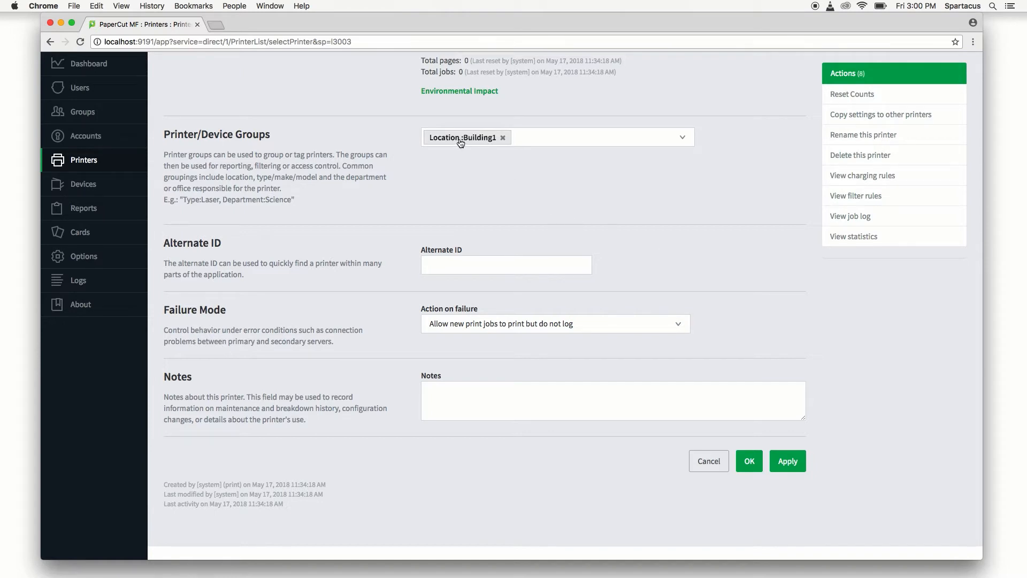
mouse_move(504, 138)
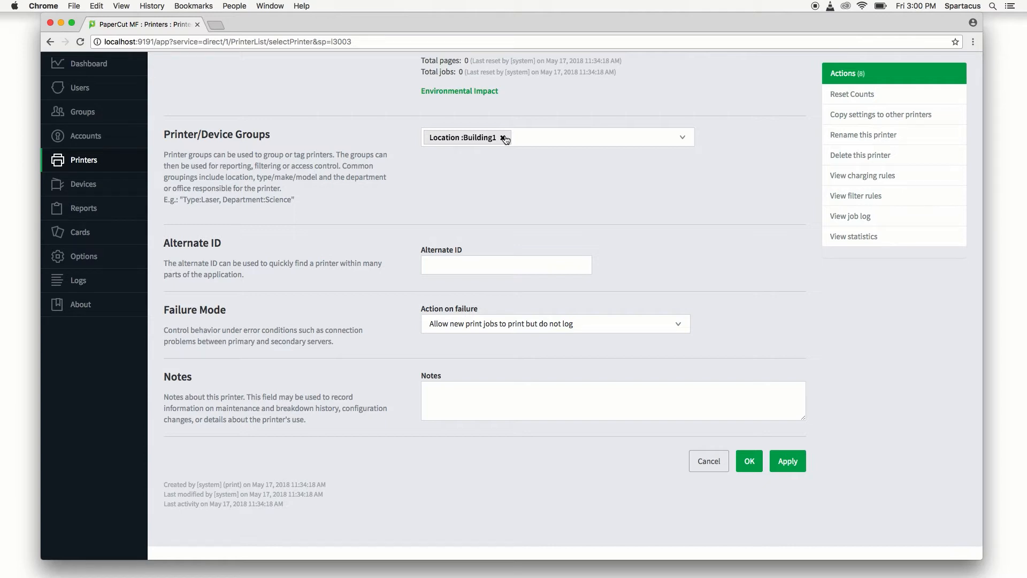
mouse_move(506, 156)
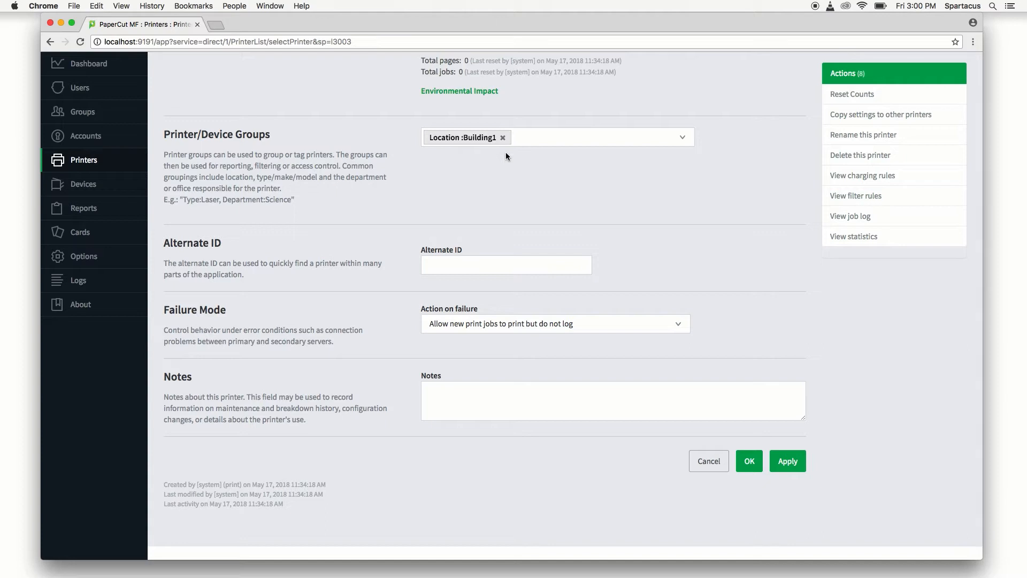
mouse_move(898, 404)
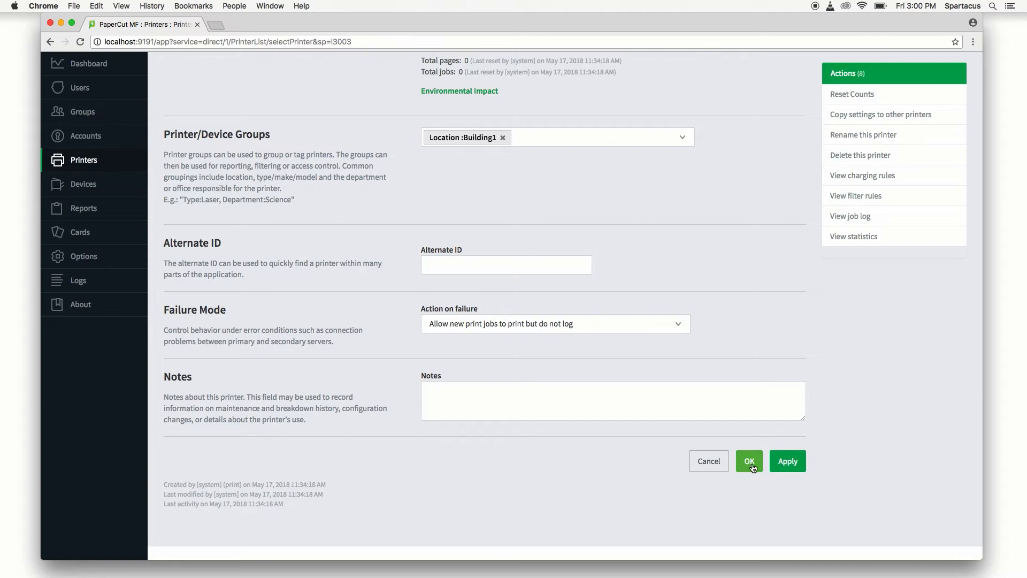
click(749, 460)
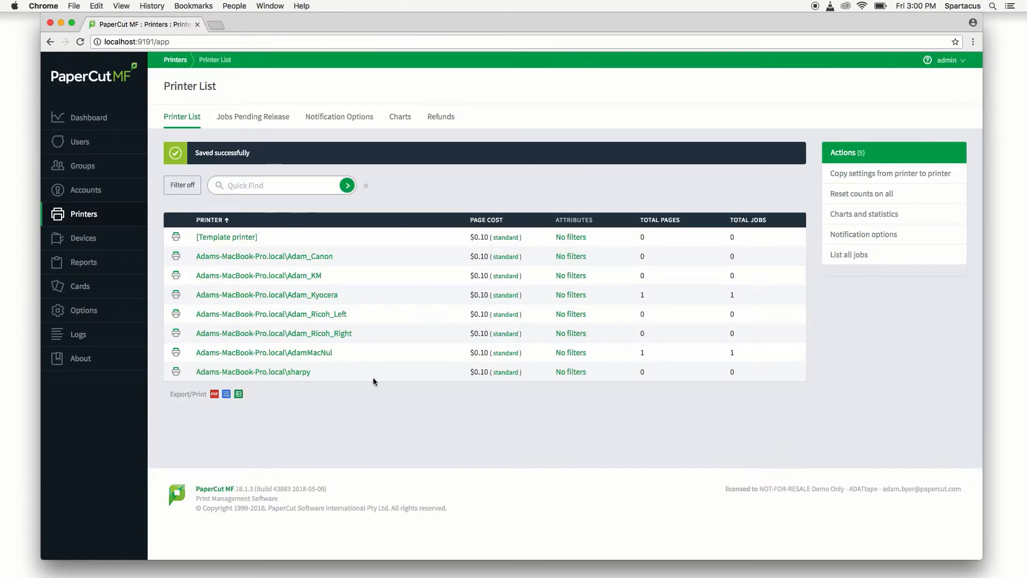
Assign the Adam_KM printer to the existing Location :Building1 group and save it.
click(257, 275)
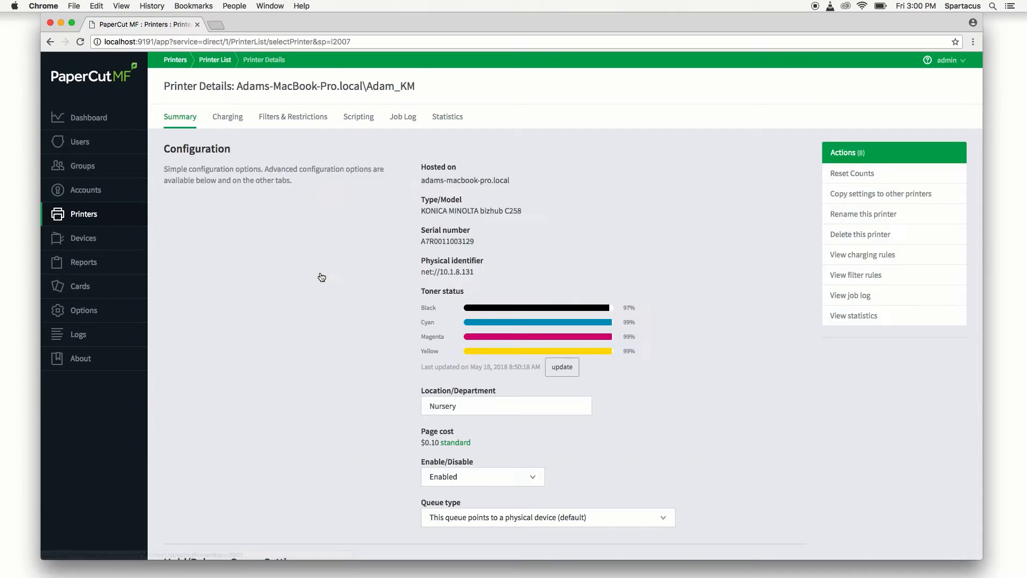
scroll(down, 3)
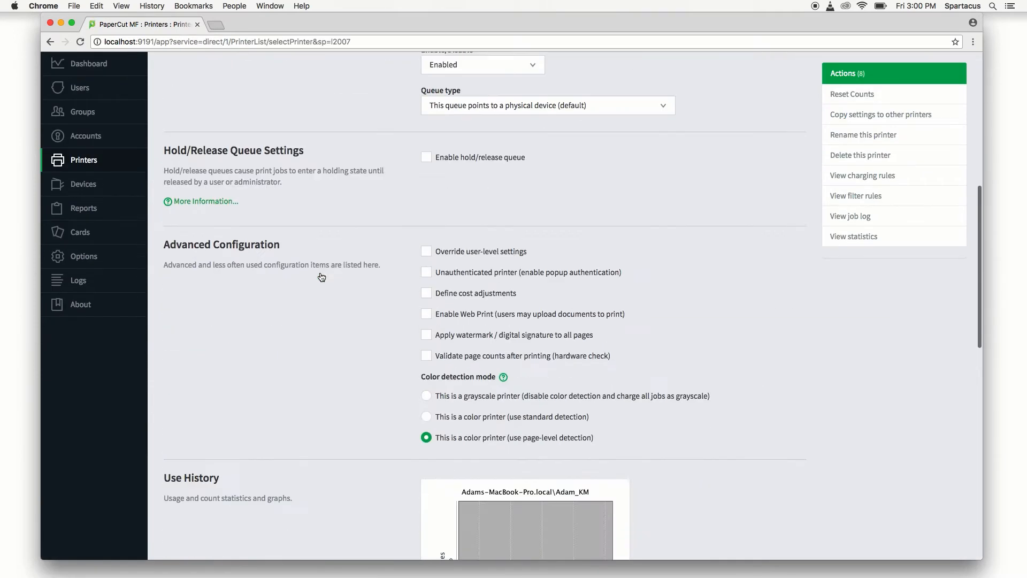
scroll(down, 3)
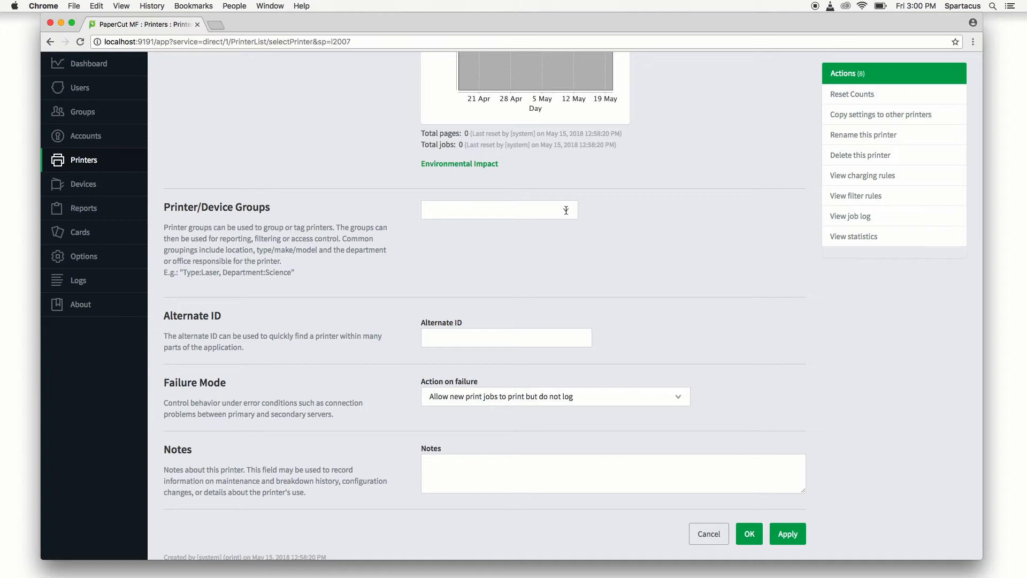
click(498, 210)
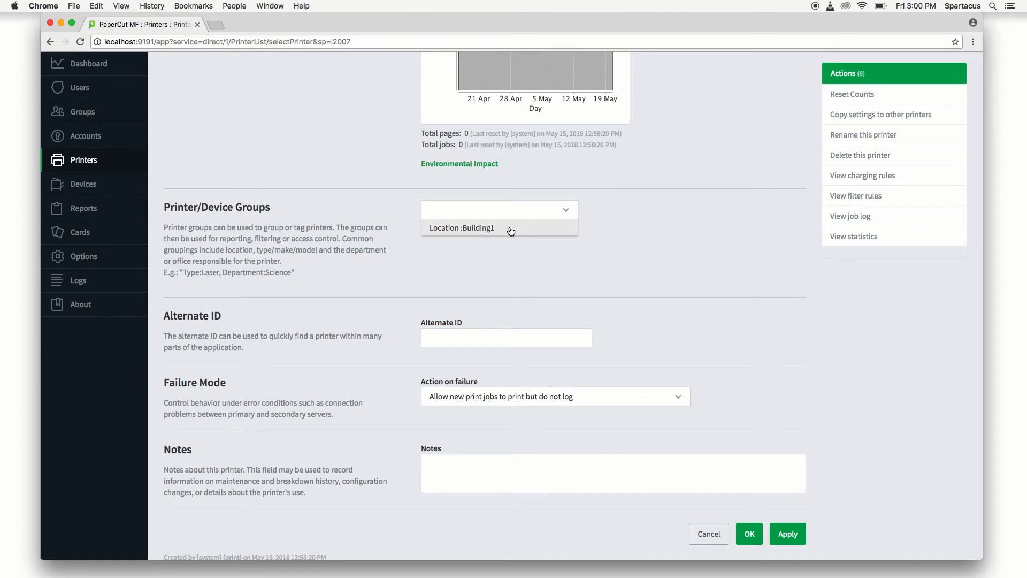
click(462, 228)
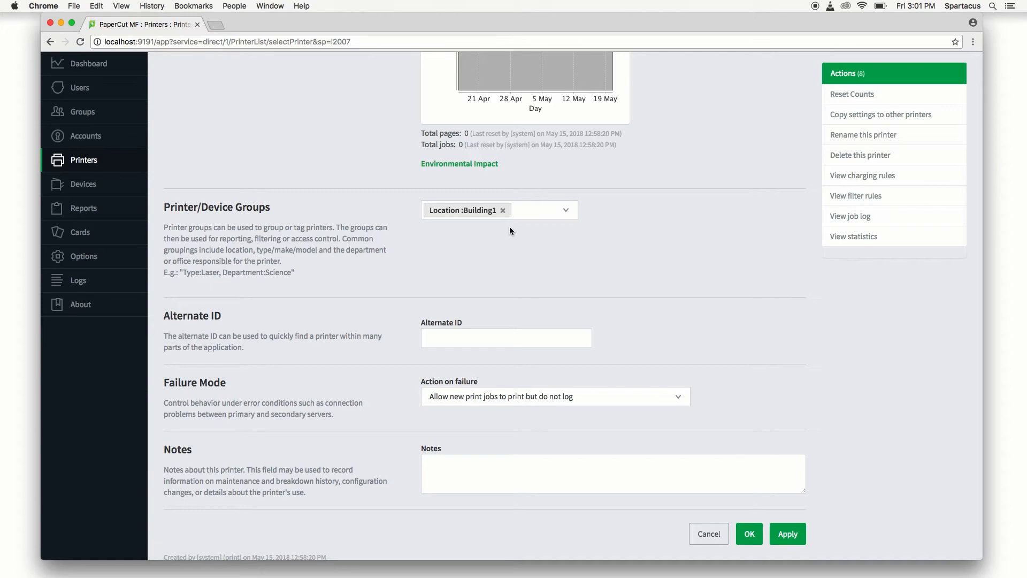
mouse_move(766, 516)
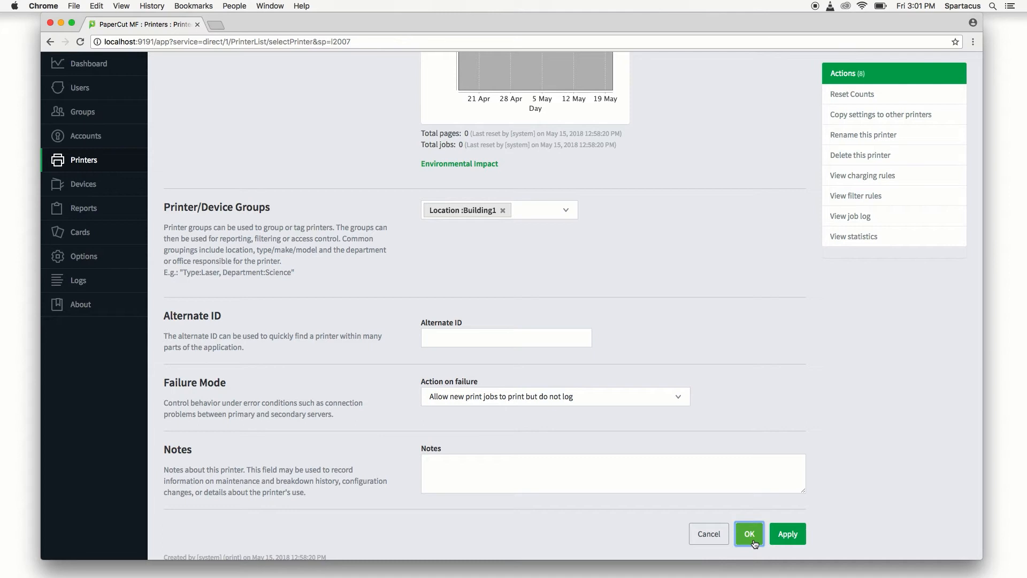
click(749, 533)
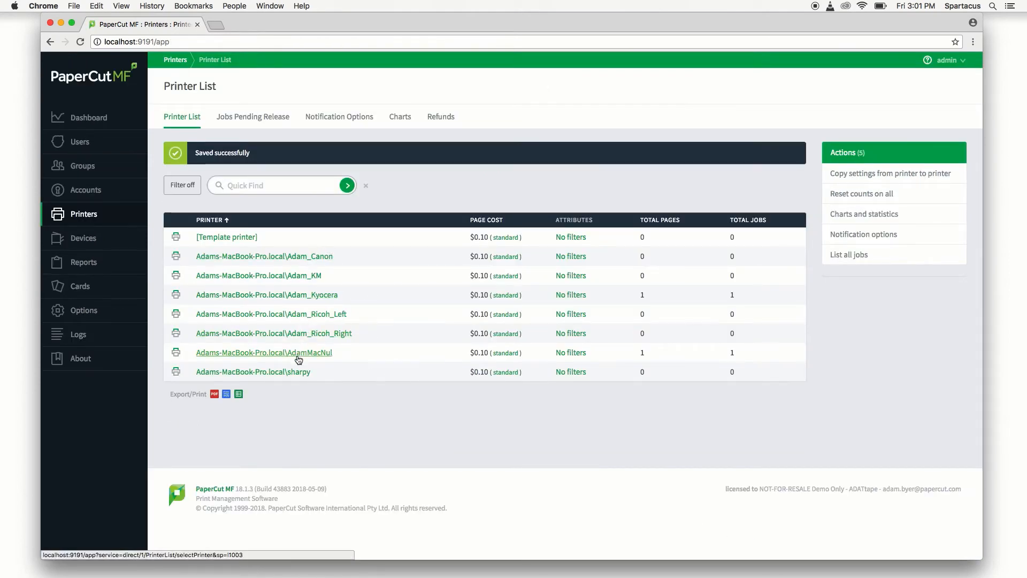
mouse_move(422, 394)
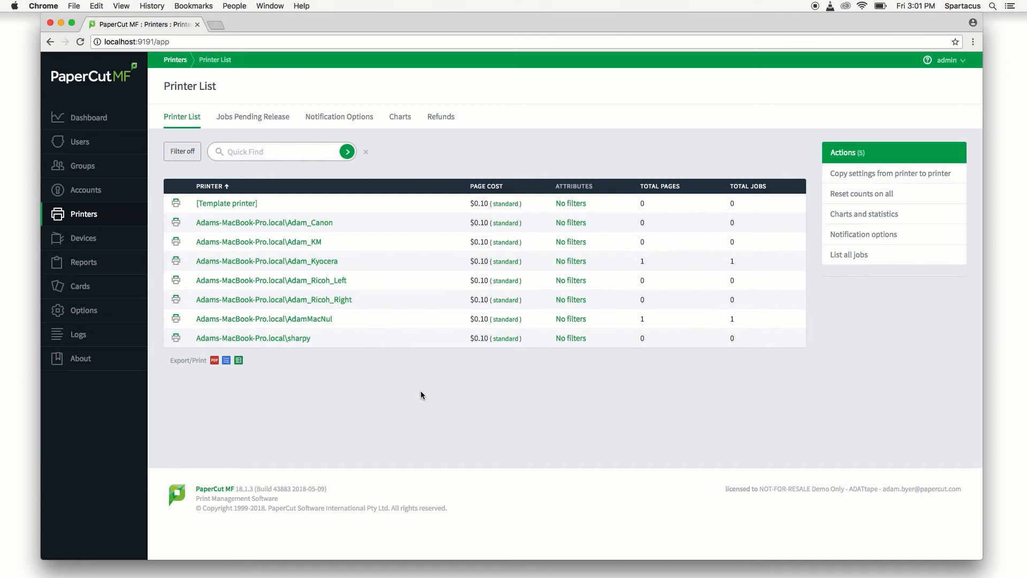
click(84, 262)
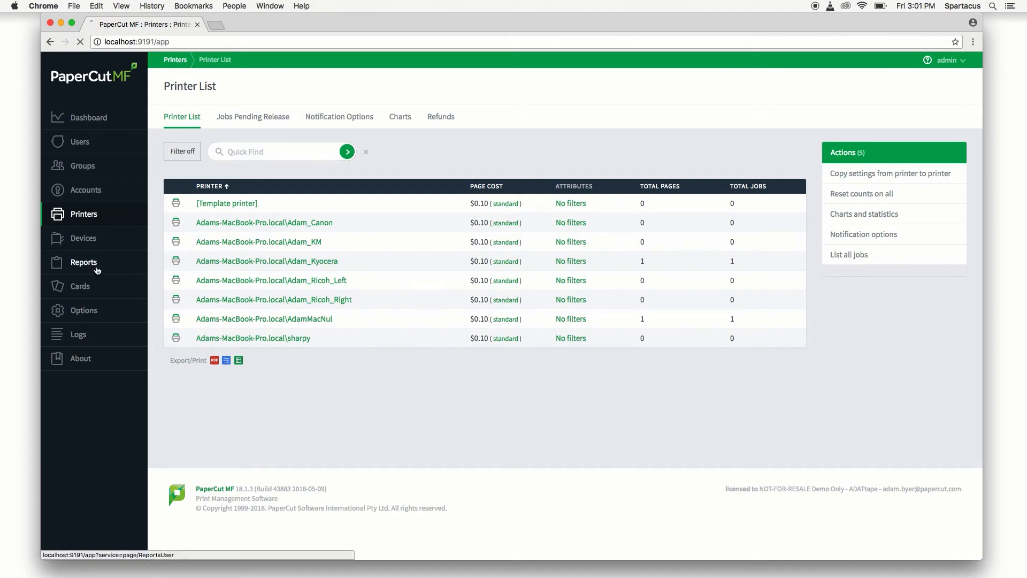
Go to Reports and show the Printer Reports list.
click(84, 263)
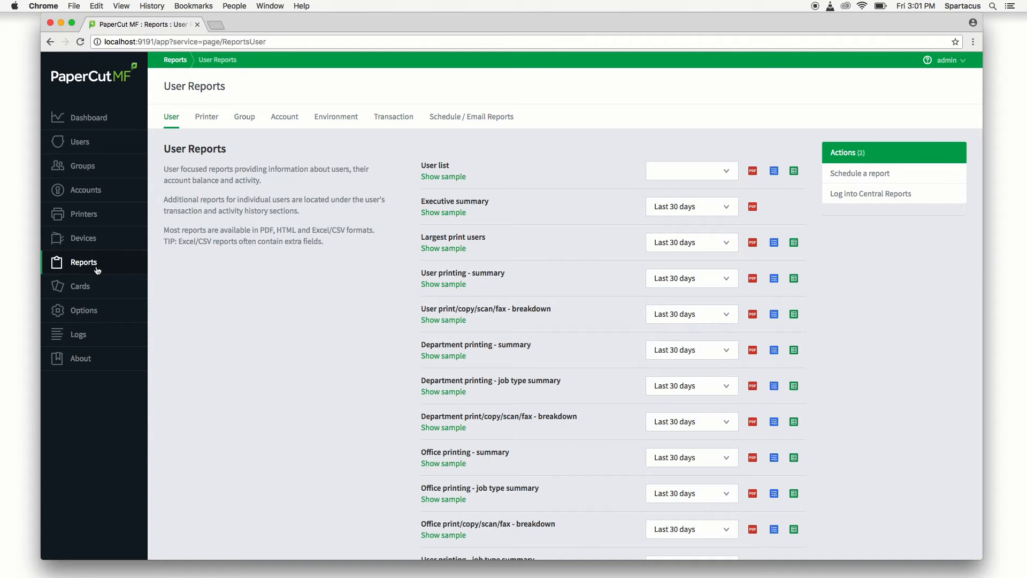
mouse_move(143, 262)
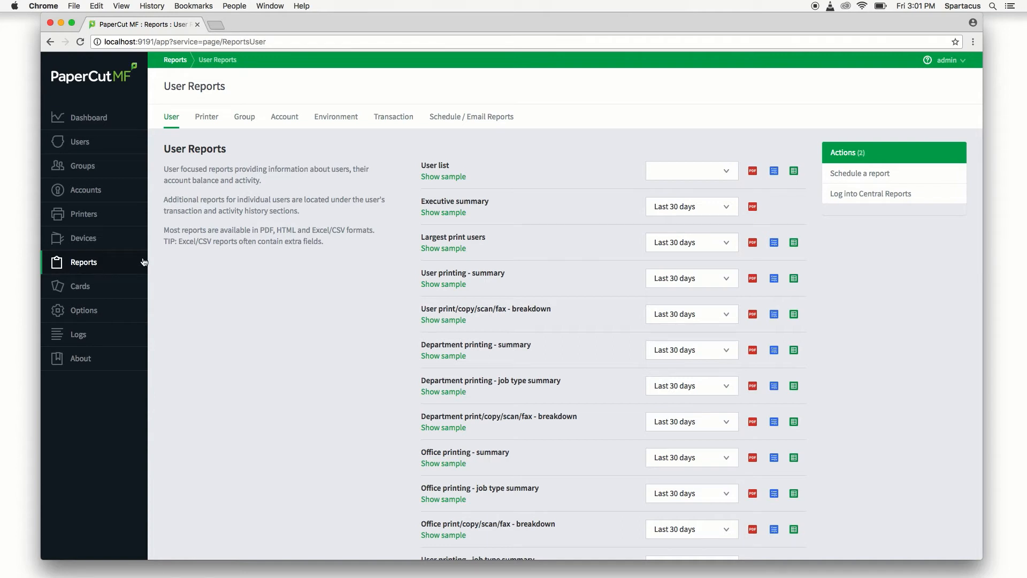
click(205, 116)
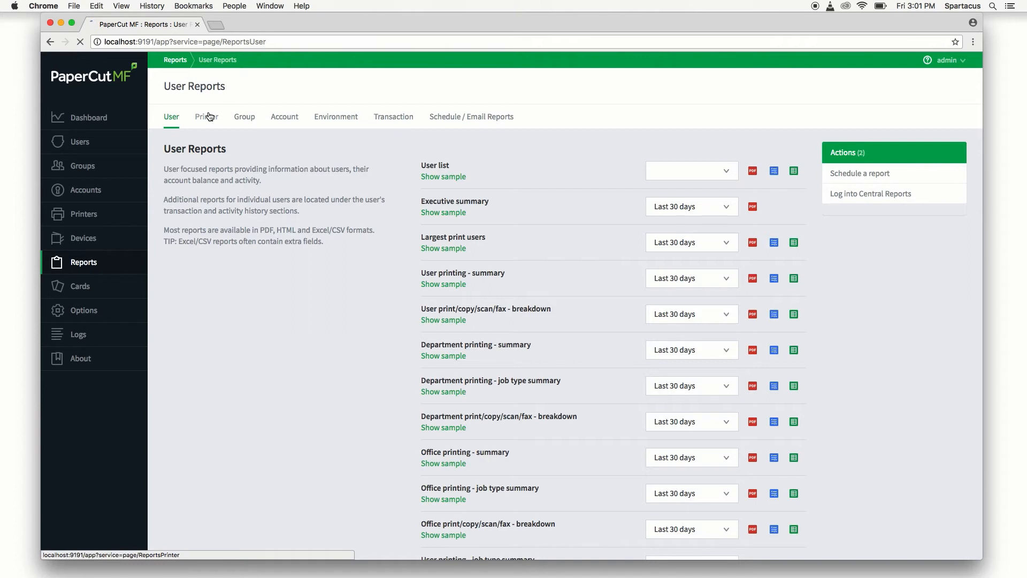
click(205, 117)
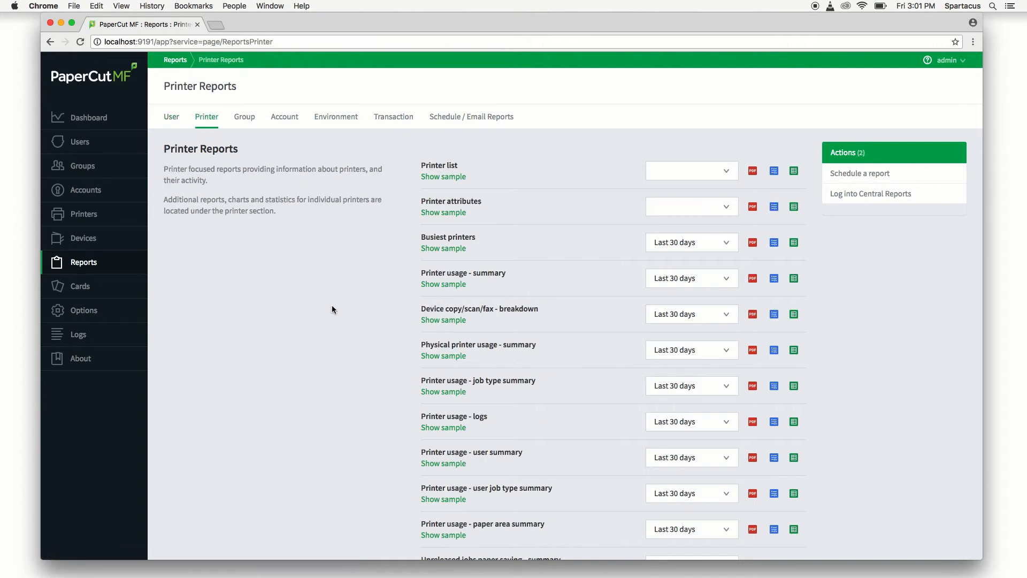
mouse_move(347, 334)
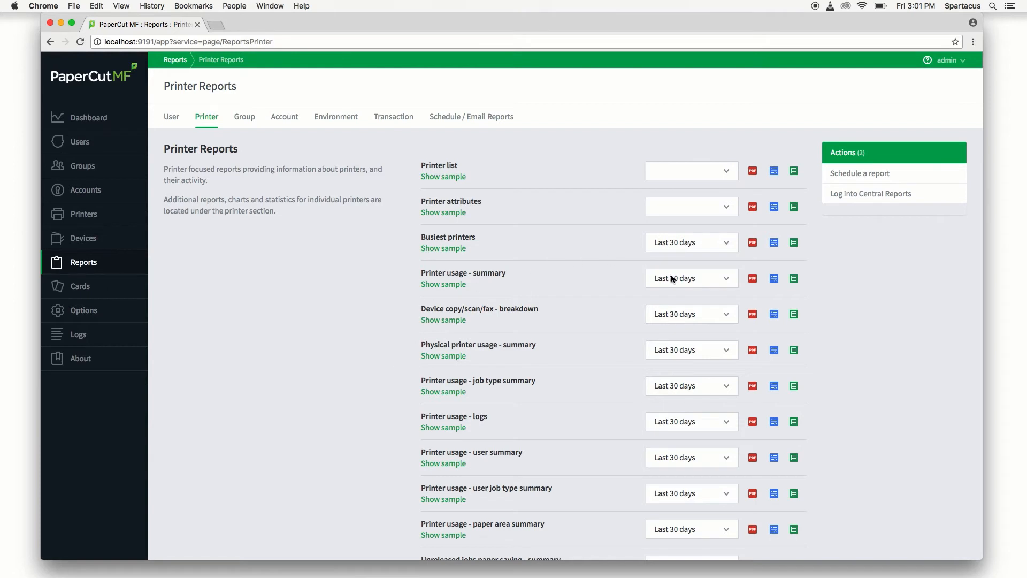
mouse_move(674, 279)
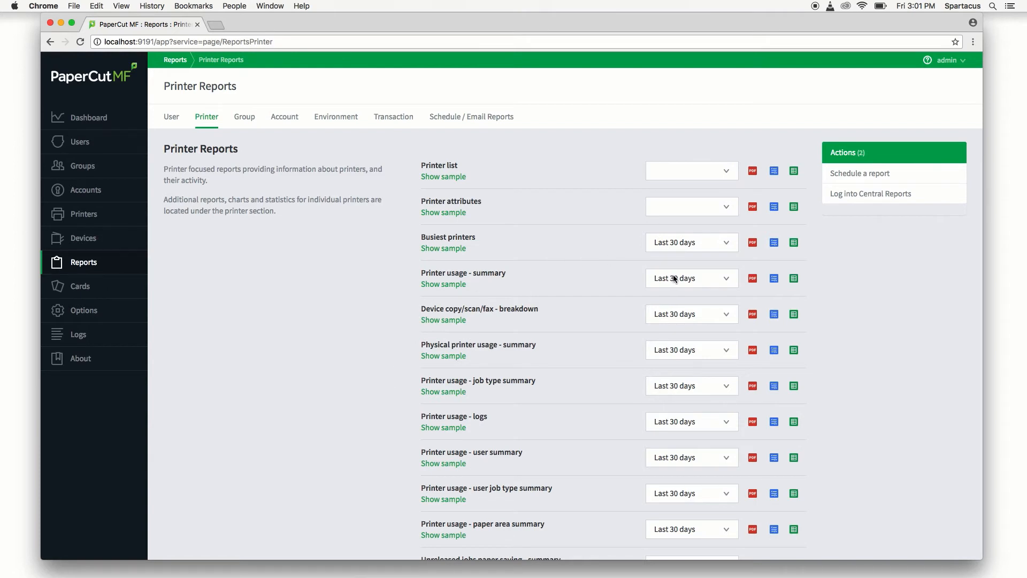
mouse_move(553, 281)
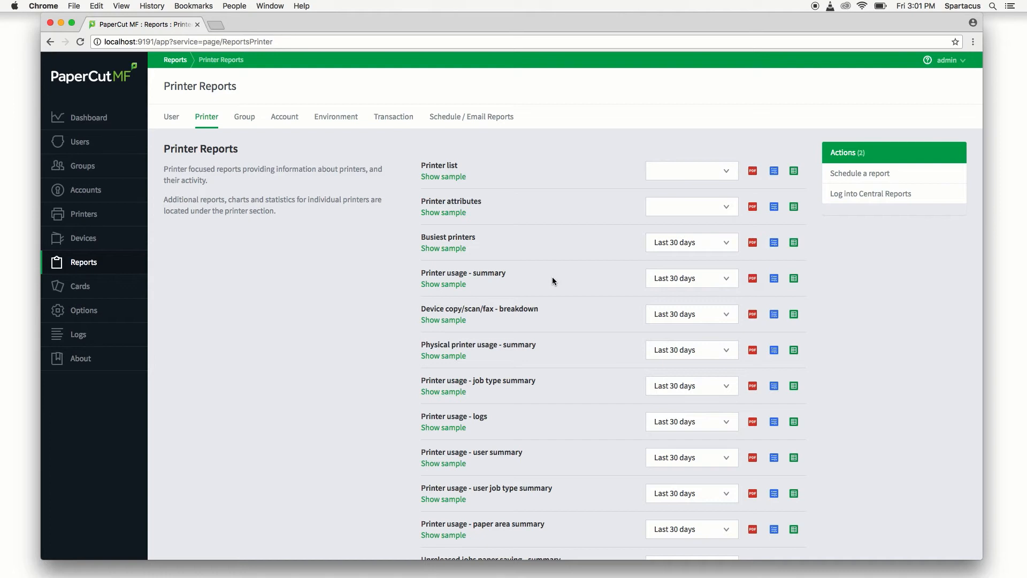
Run Printer usage - summary as an ad-hoc report filtered to the Location:Building1 group.
click(690, 278)
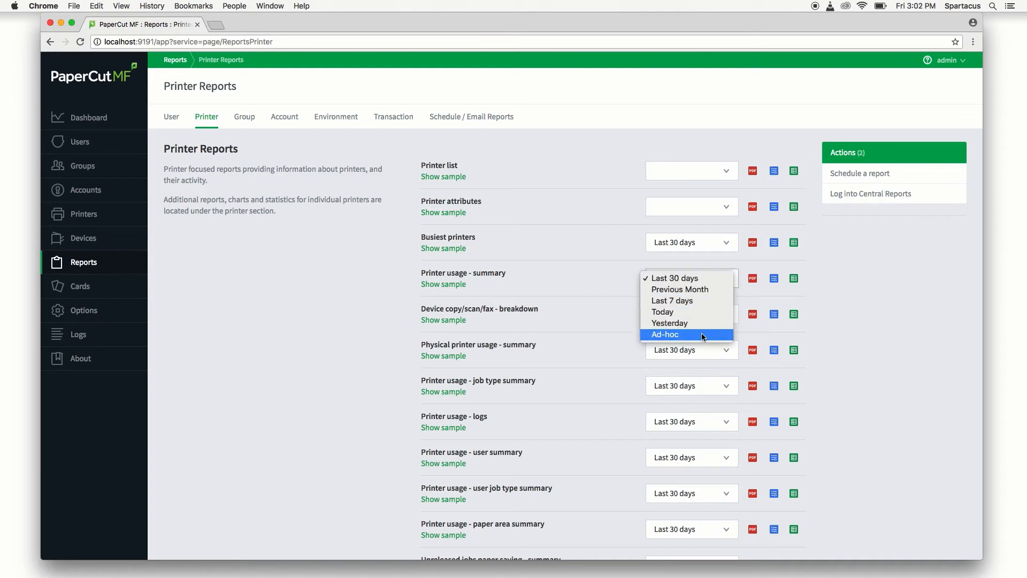
click(665, 334)
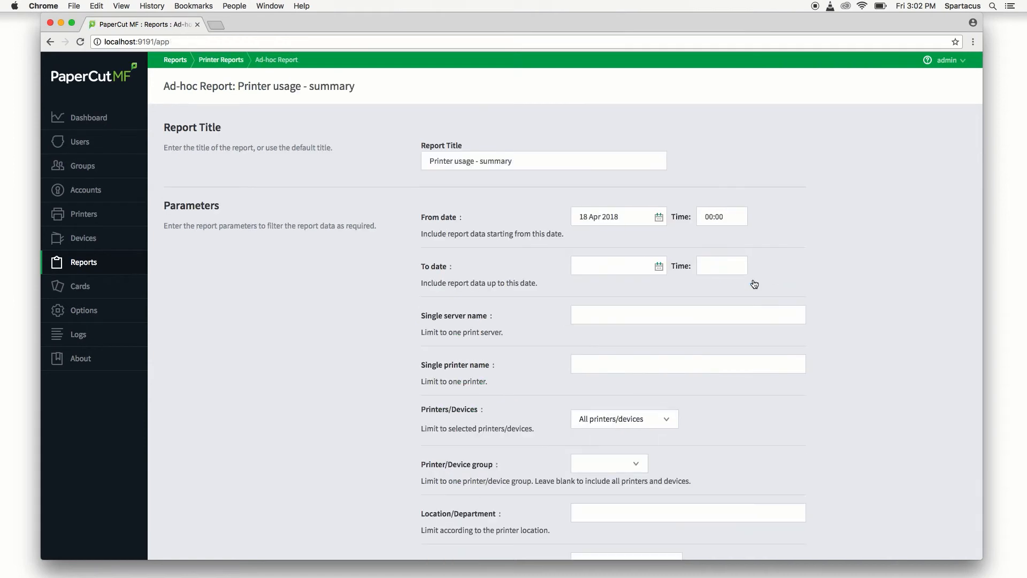
mouse_move(353, 340)
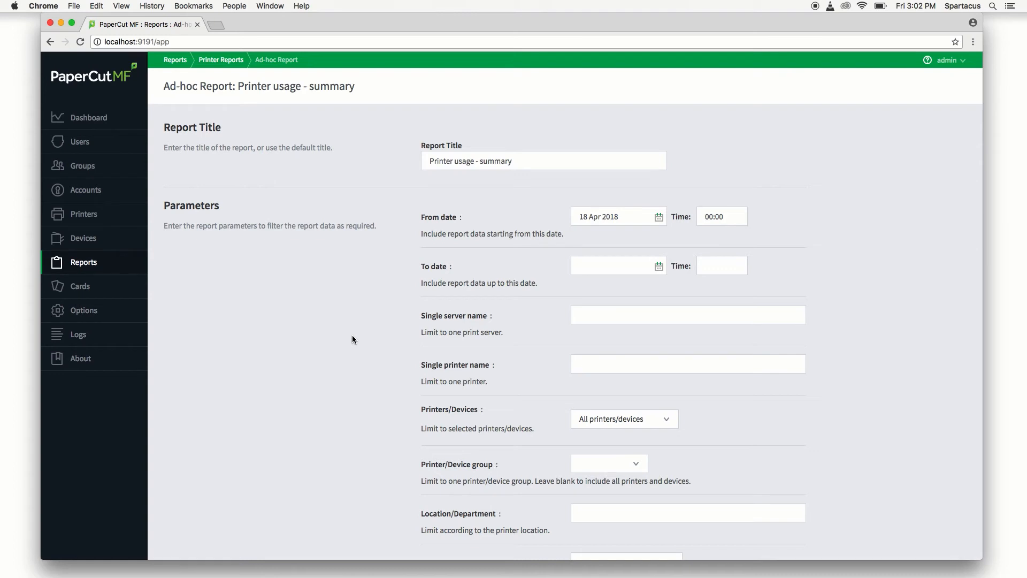
scroll(down, 3)
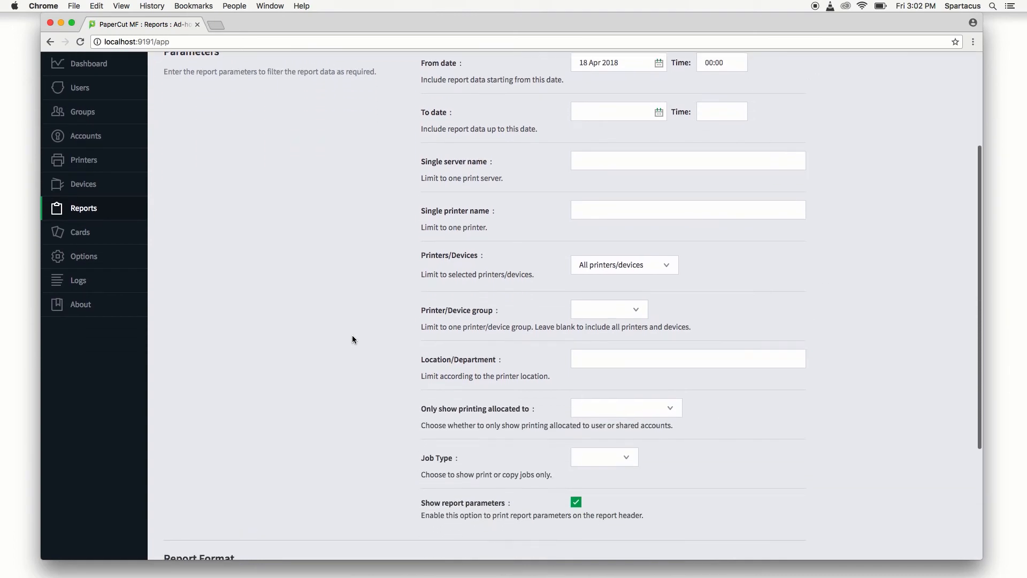
click(608, 308)
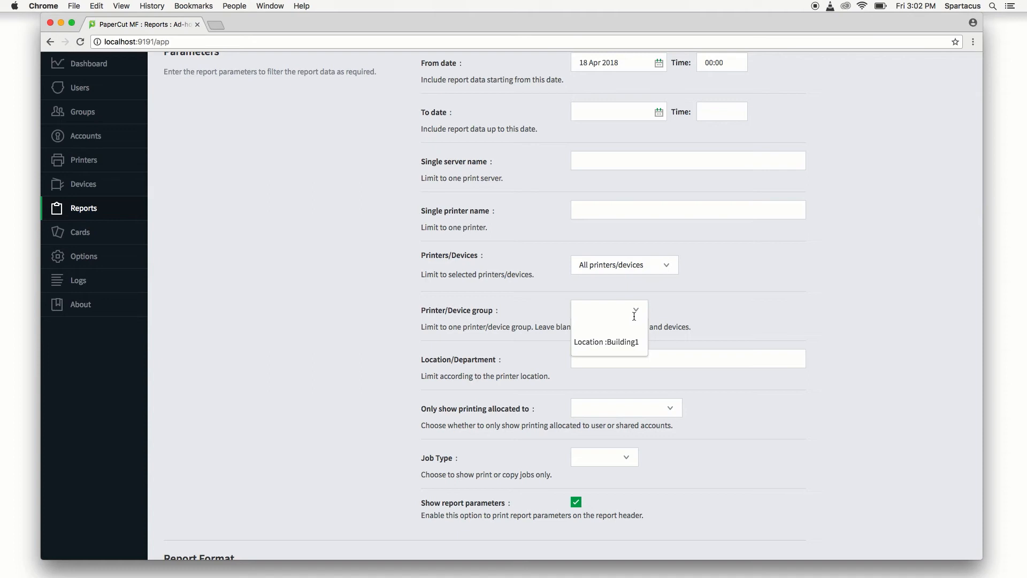
click(607, 341)
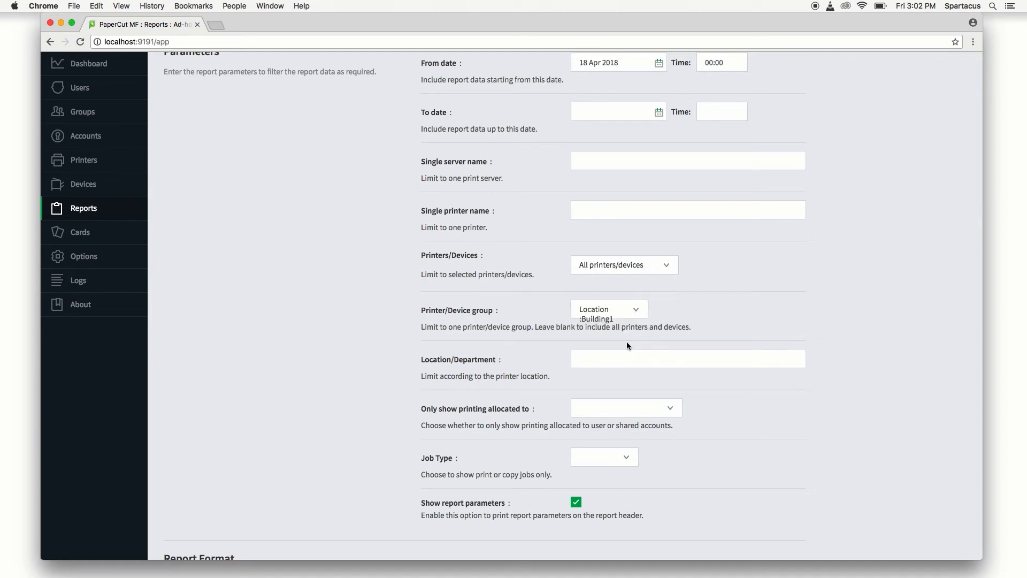
scroll(down, 3)
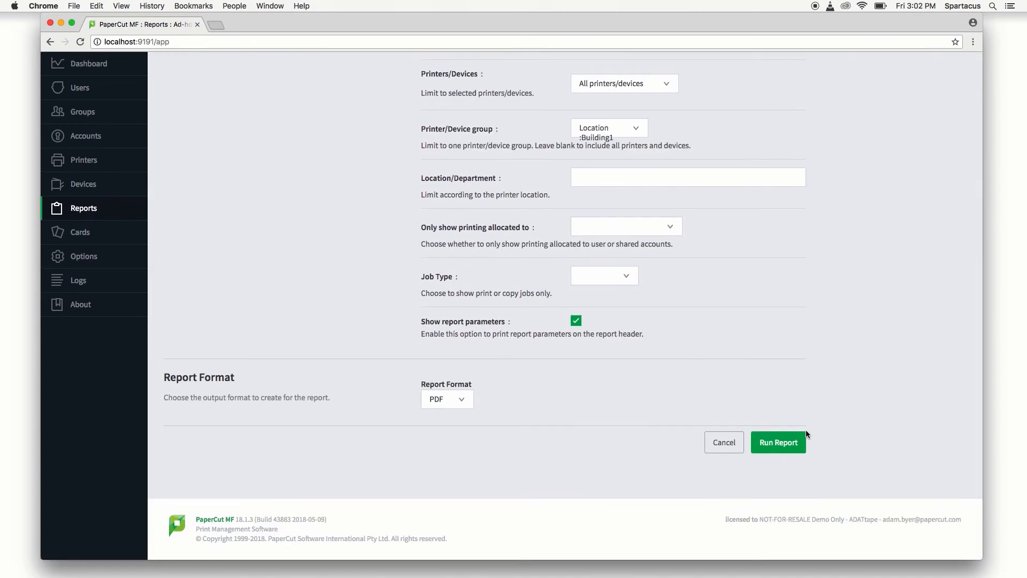
click(778, 442)
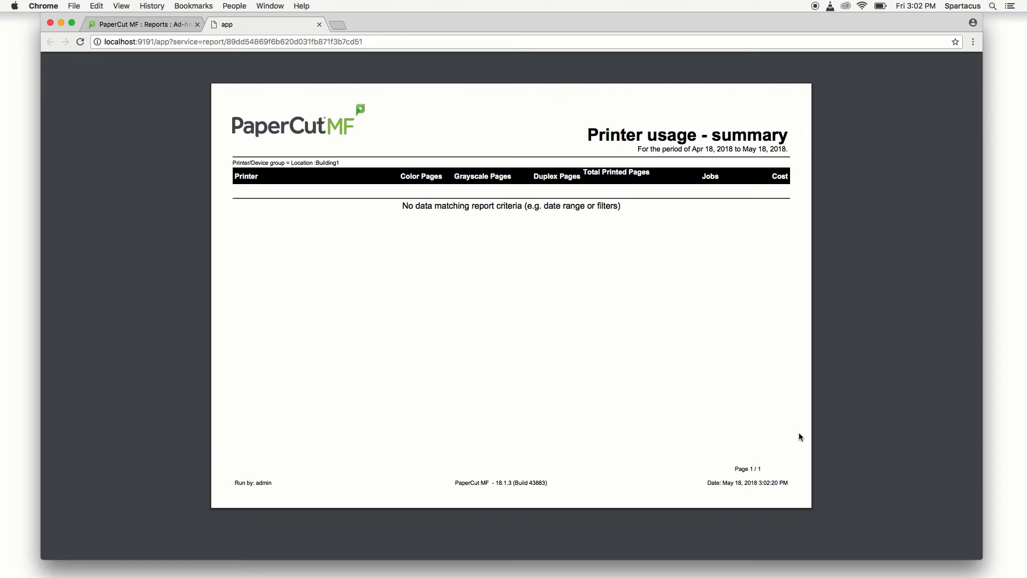
mouse_move(299, 180)
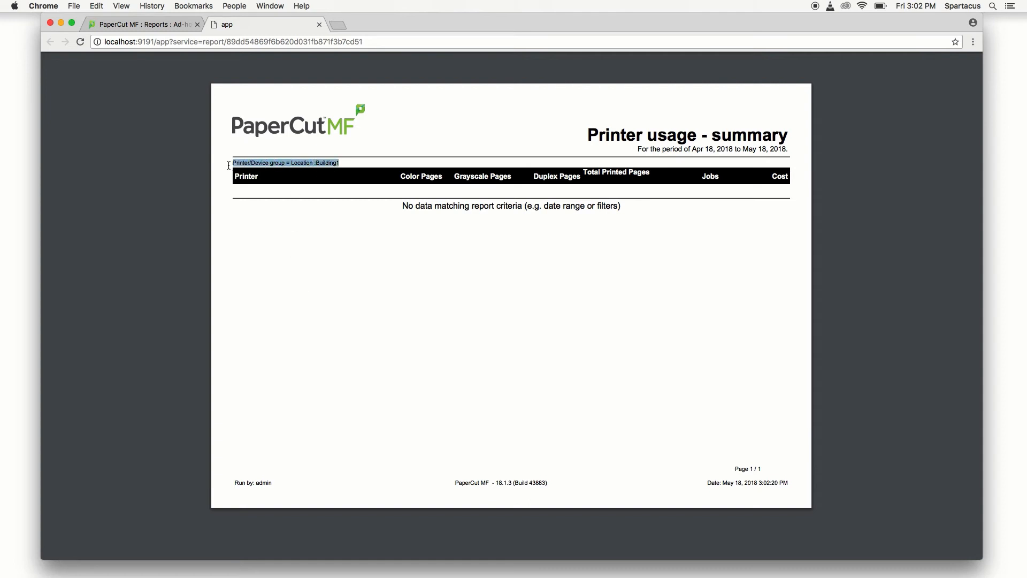
mouse_move(568, 371)
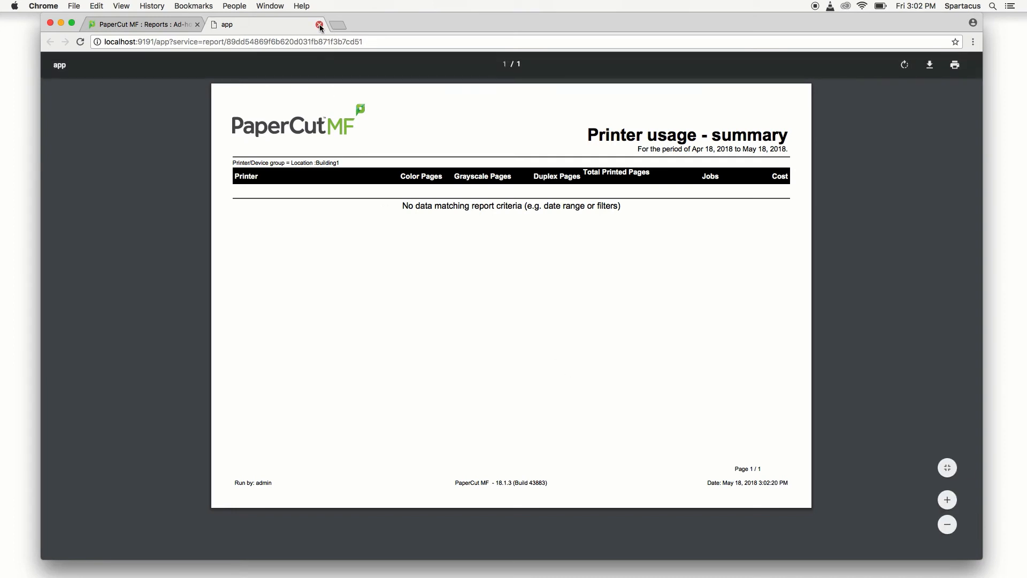
Close the report and filter the printer list by the Location:Building1 group.
click(320, 24)
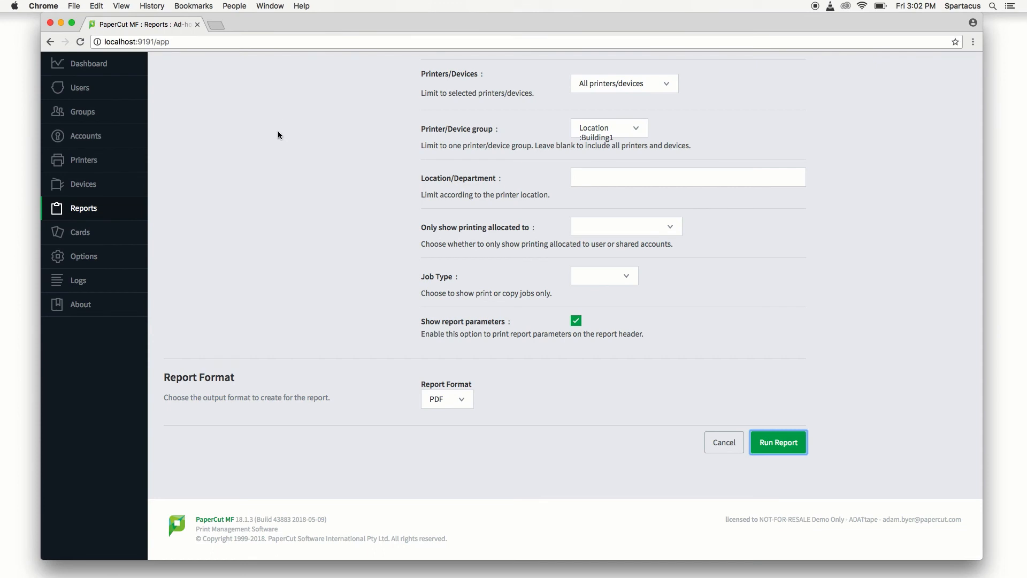
mouse_move(113, 159)
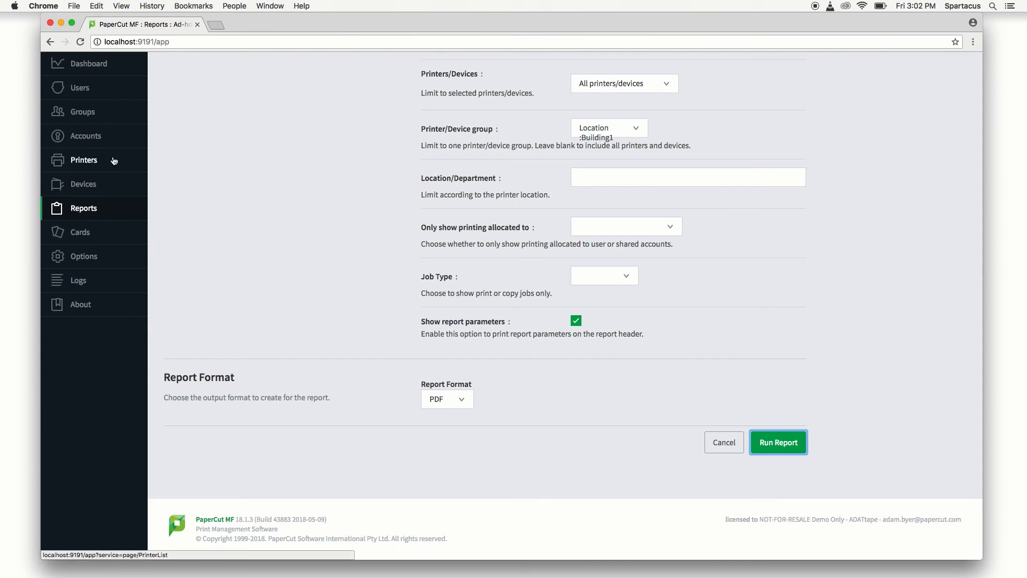
click(84, 159)
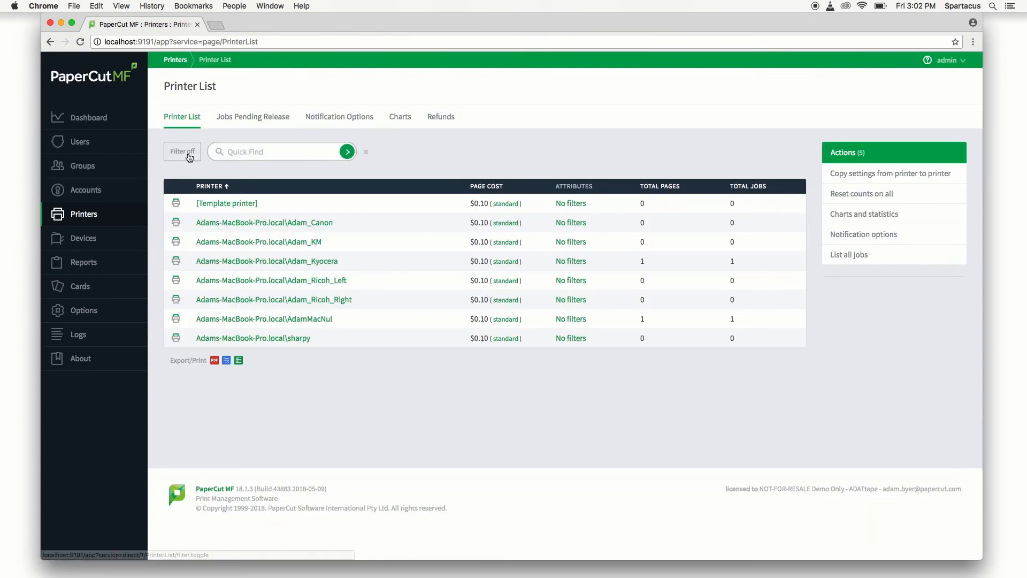
click(182, 151)
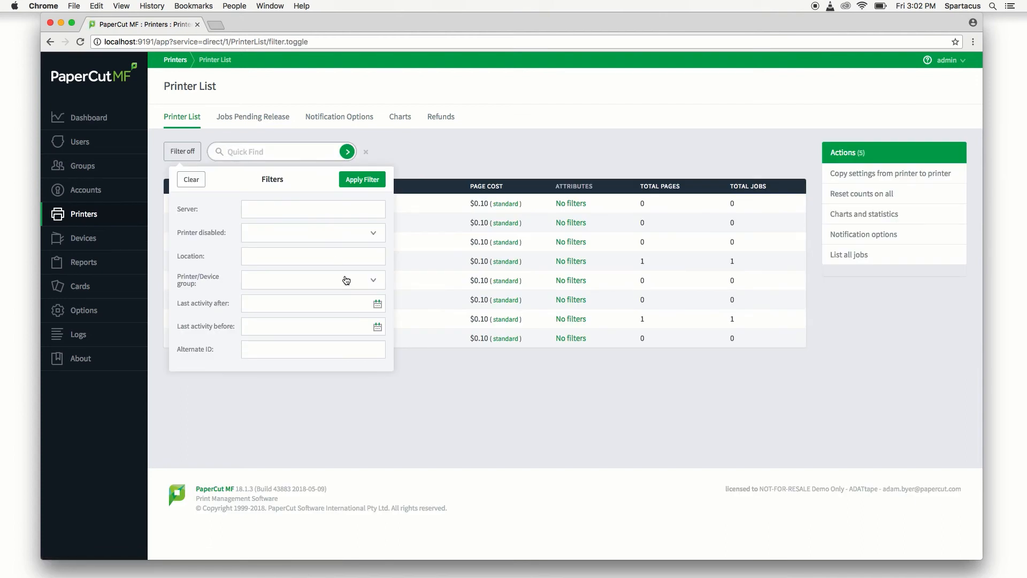
click(312, 279)
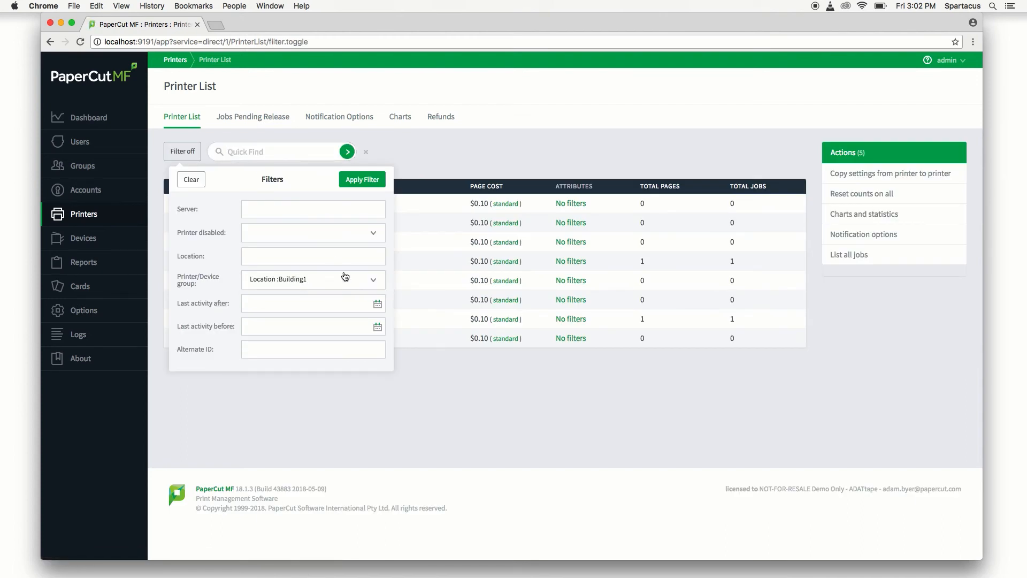
click(362, 179)
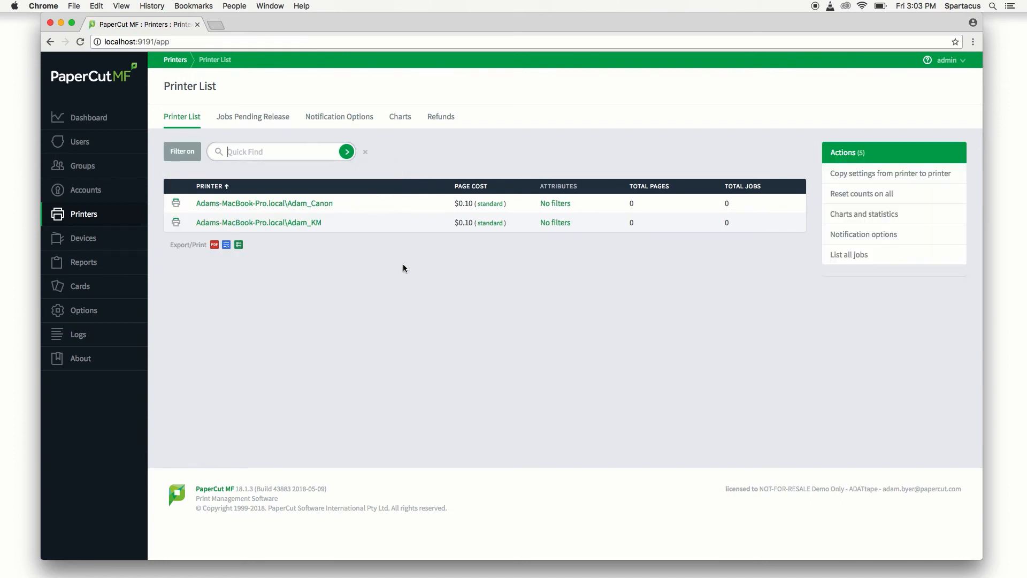
mouse_move(408, 277)
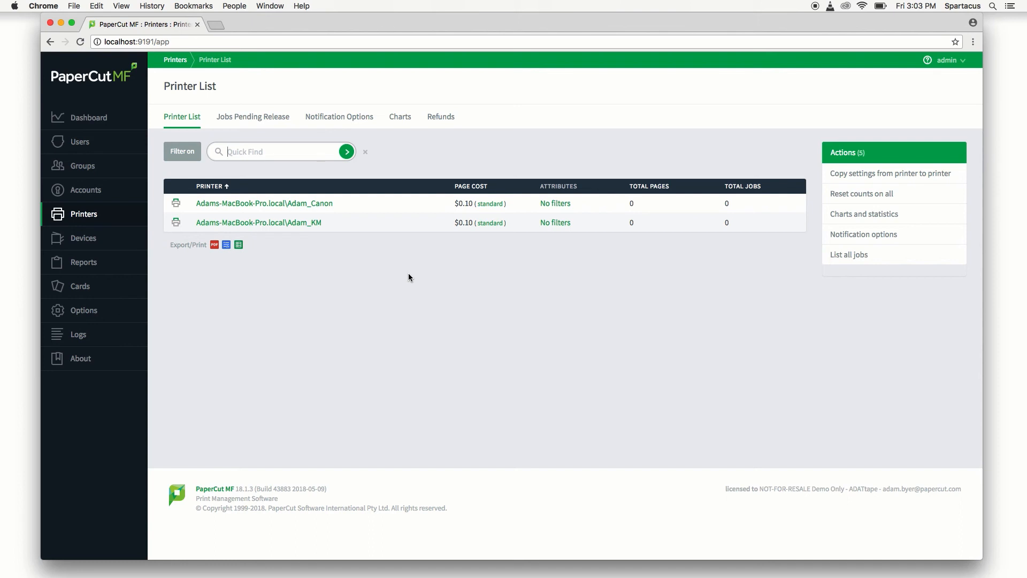
In Options > Notifications, enable the 'Printers in error (e.g. paper jam)' system notification.
click(84, 311)
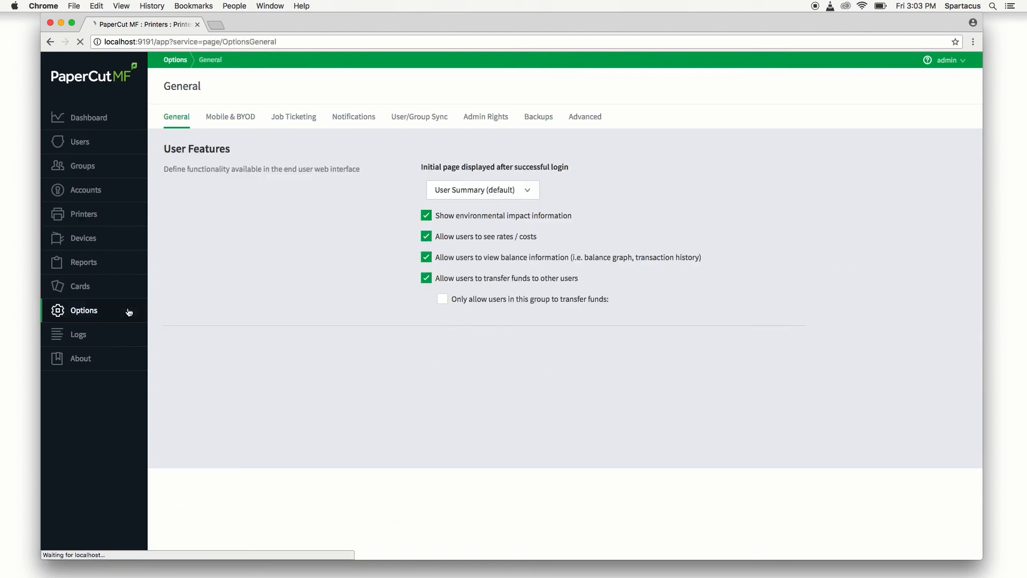
click(84, 311)
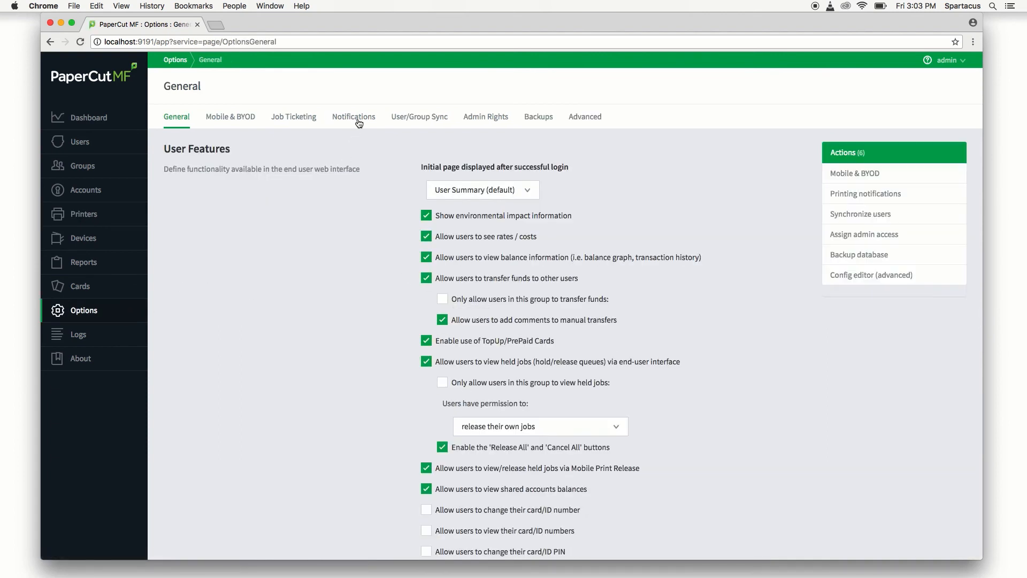
click(353, 117)
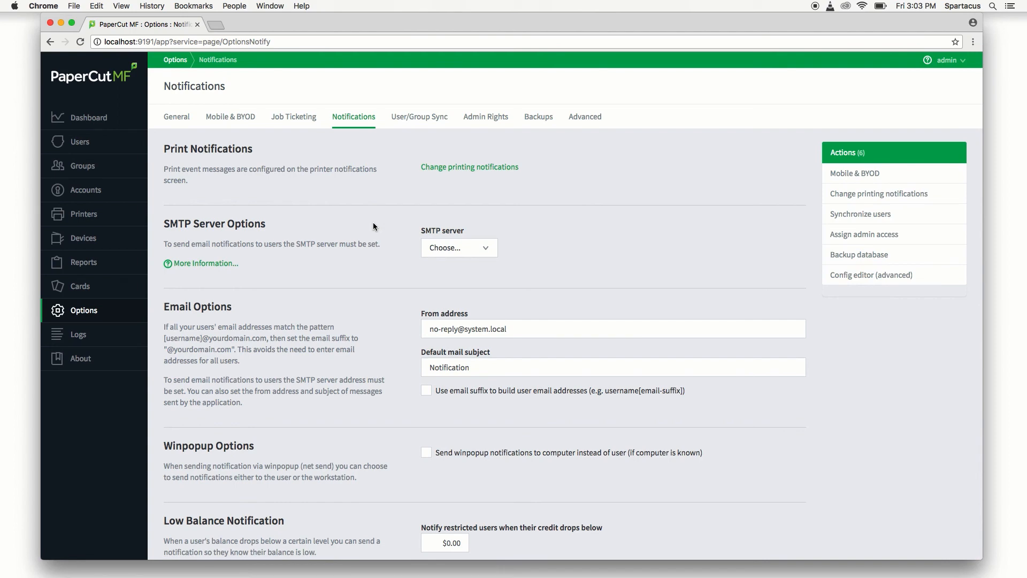
scroll(down, 3)
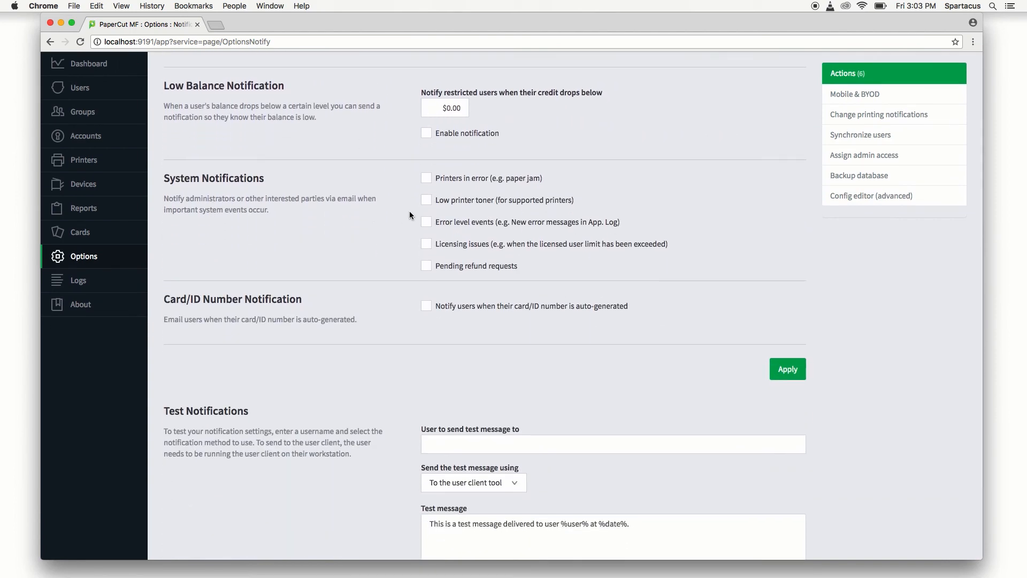
mouse_move(422, 186)
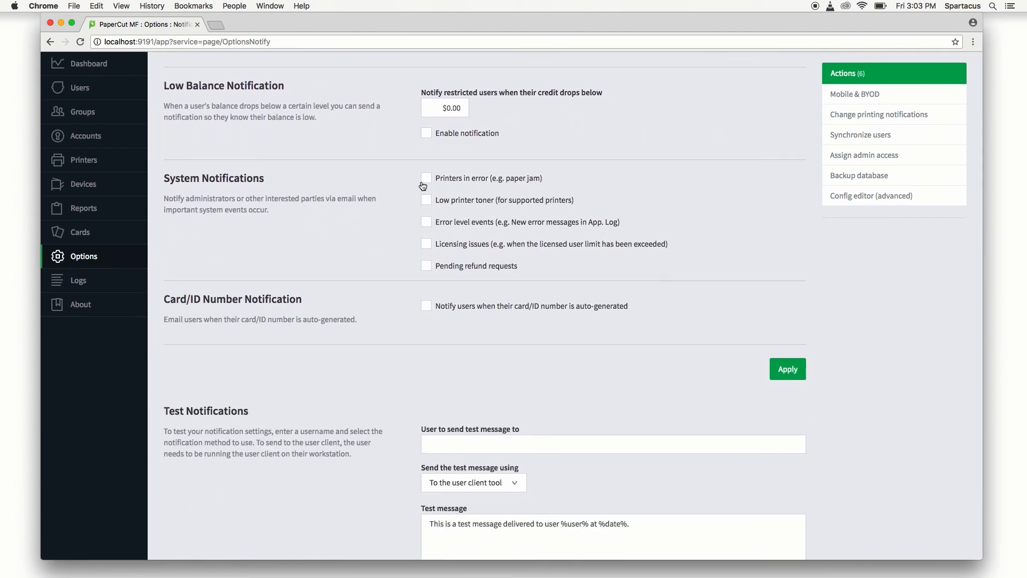
click(427, 178)
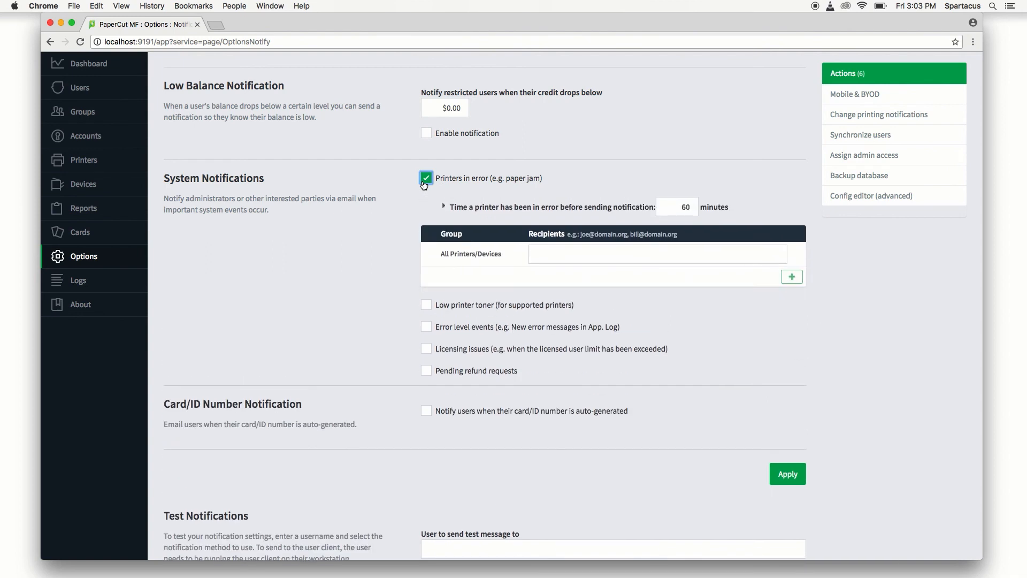
mouse_move(567, 279)
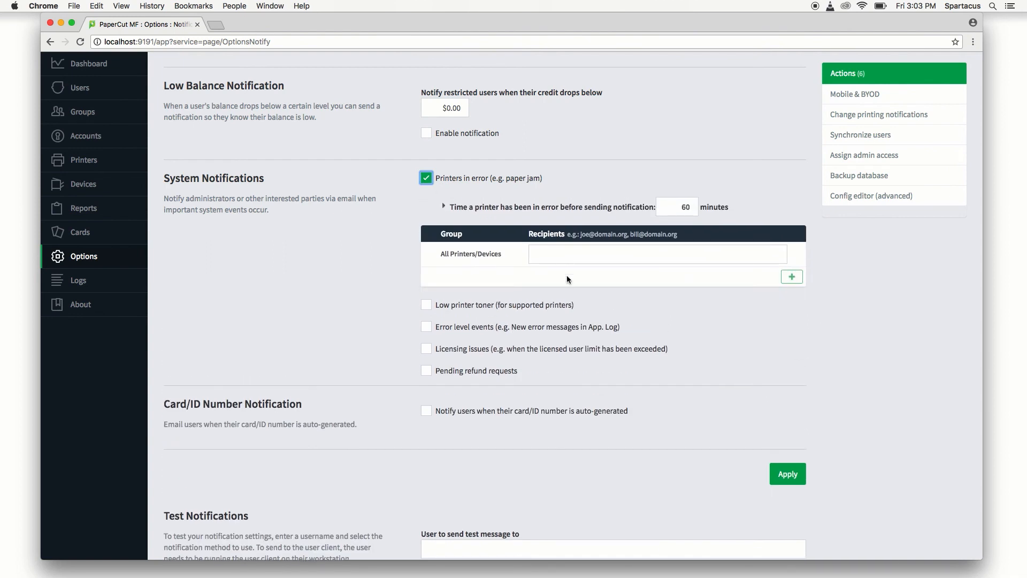
mouse_move(479, 260)
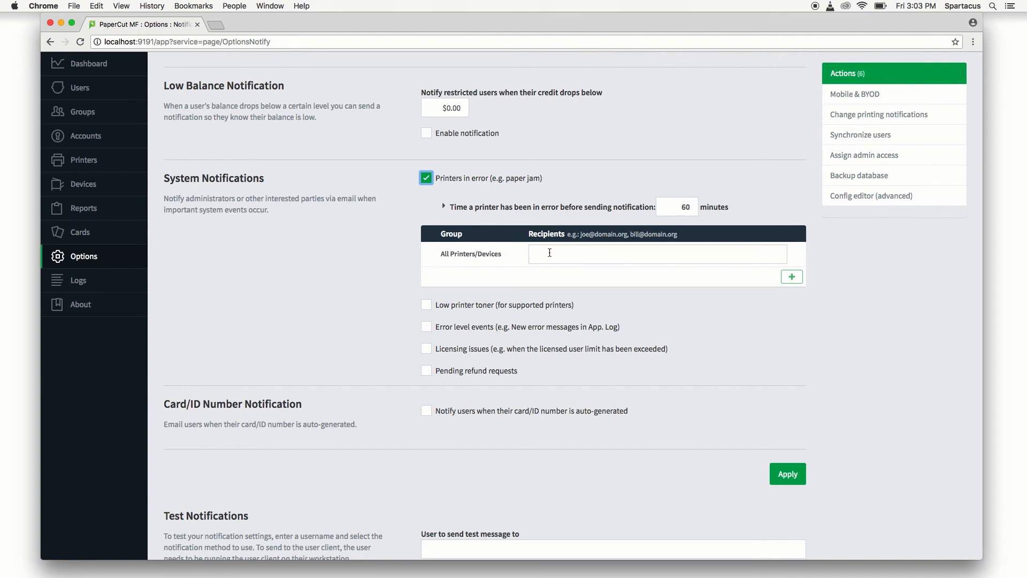
mouse_move(792, 277)
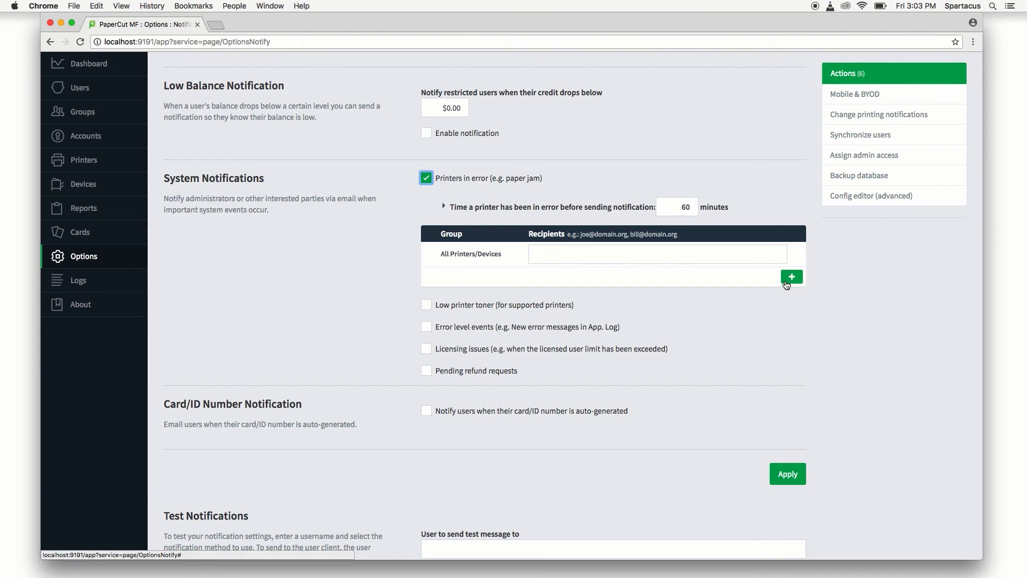
Add a recipients row for Location:Building1 and enter the address 'admin@tst'.
click(791, 276)
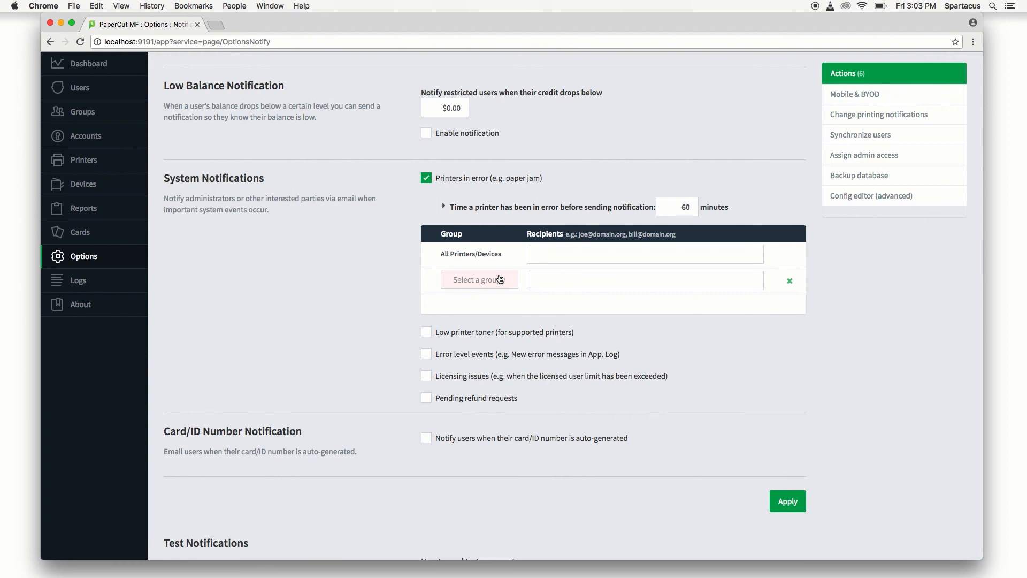
mouse_move(500, 282)
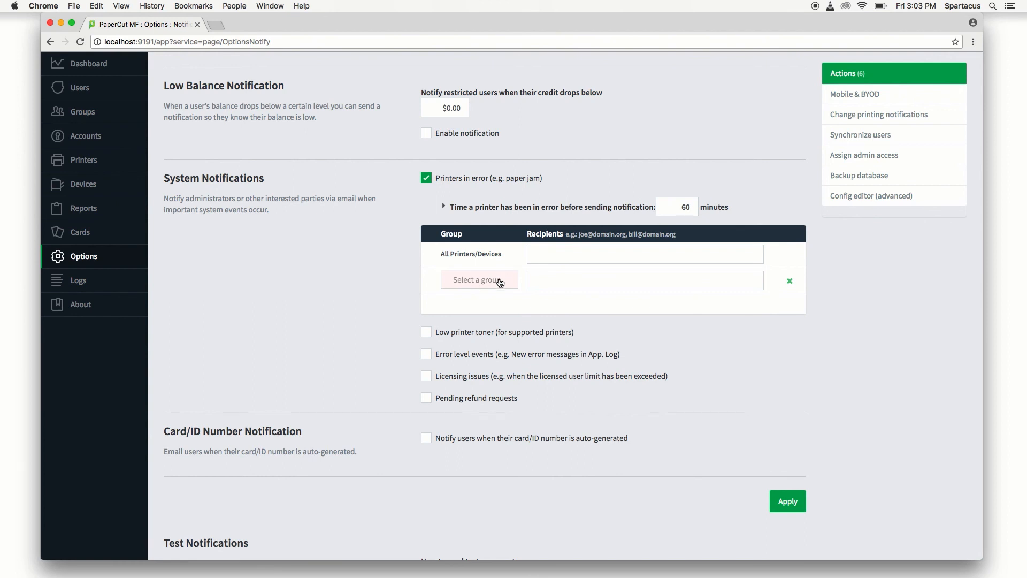
click(480, 279)
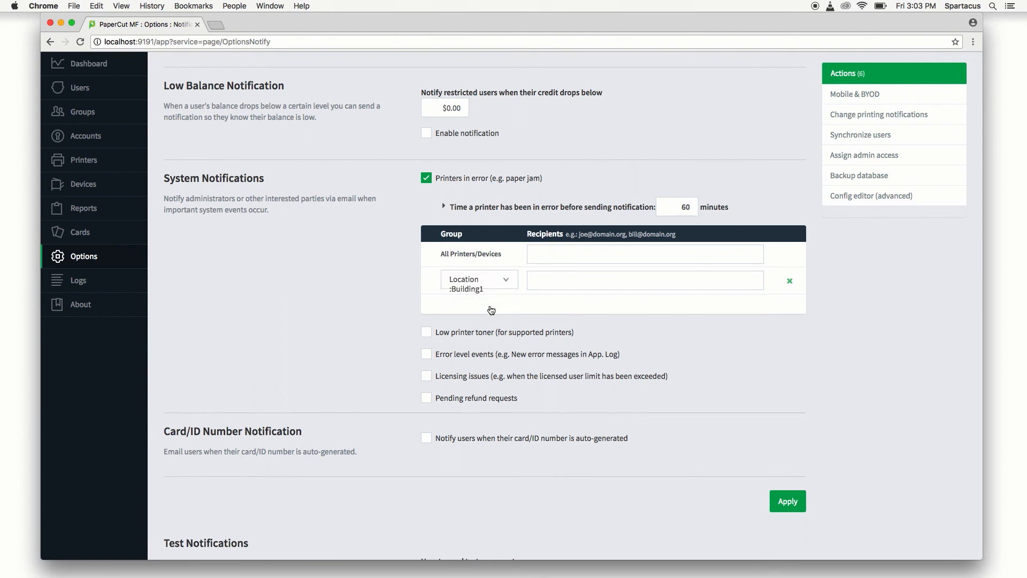
click(644, 279)
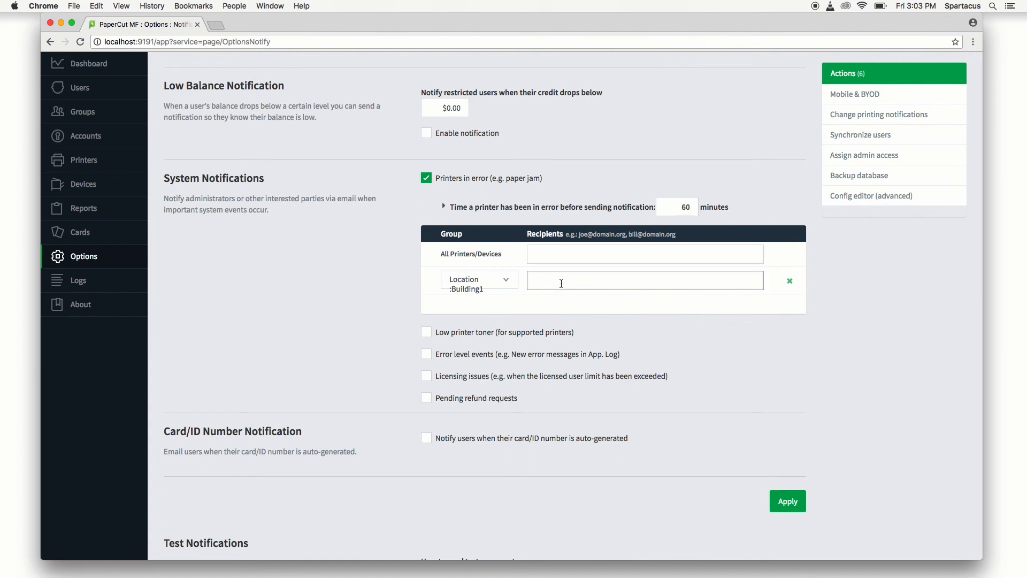
text(admin@admin.com)
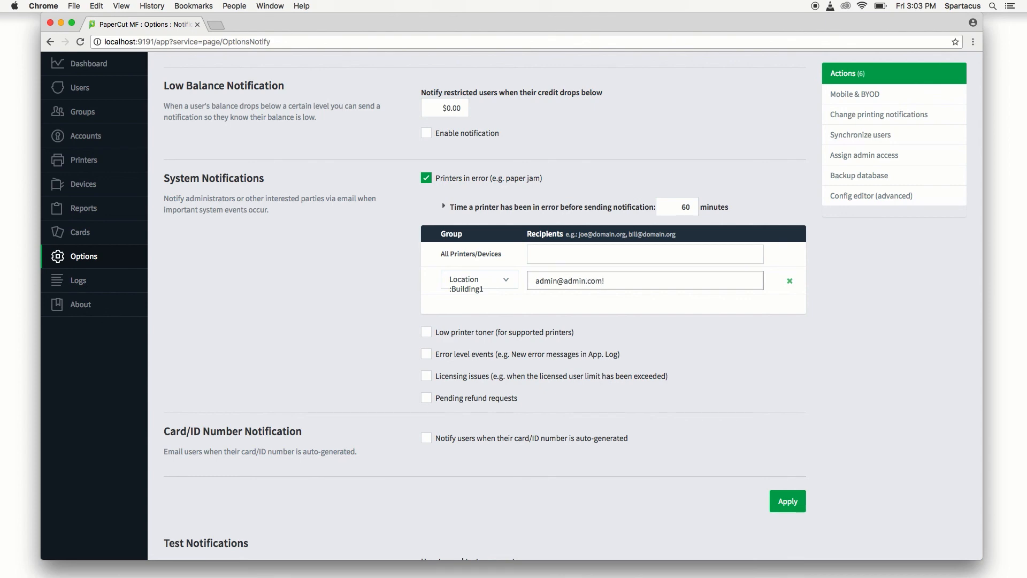
text(tst)
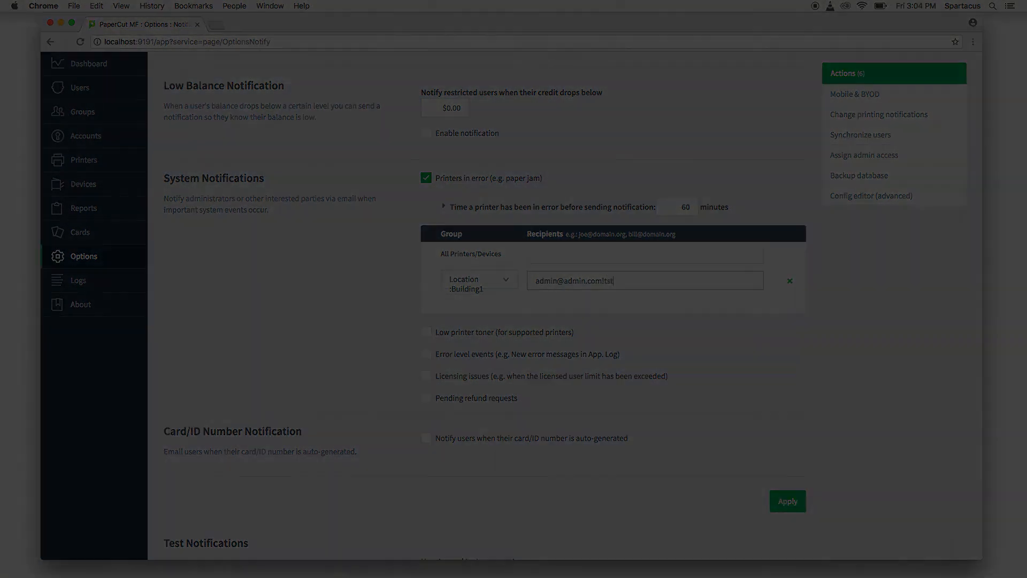